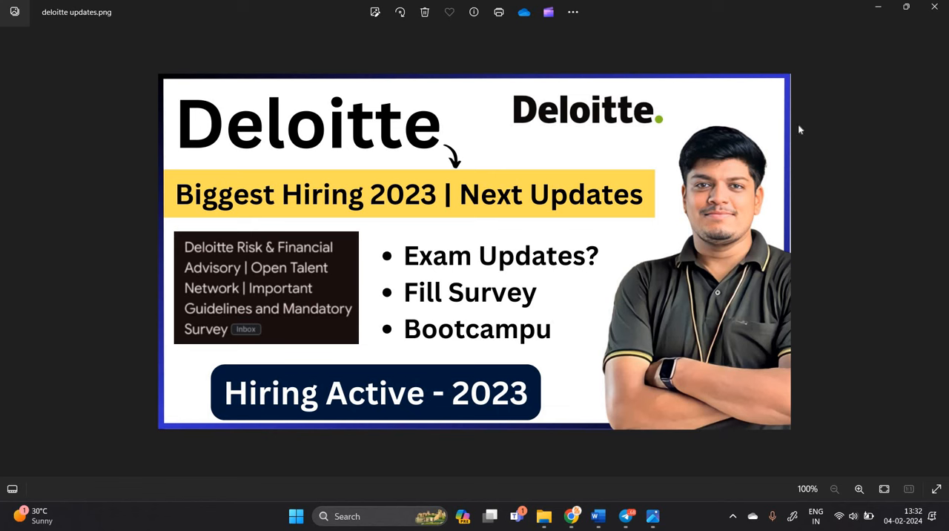
mouse_move(787, 137)
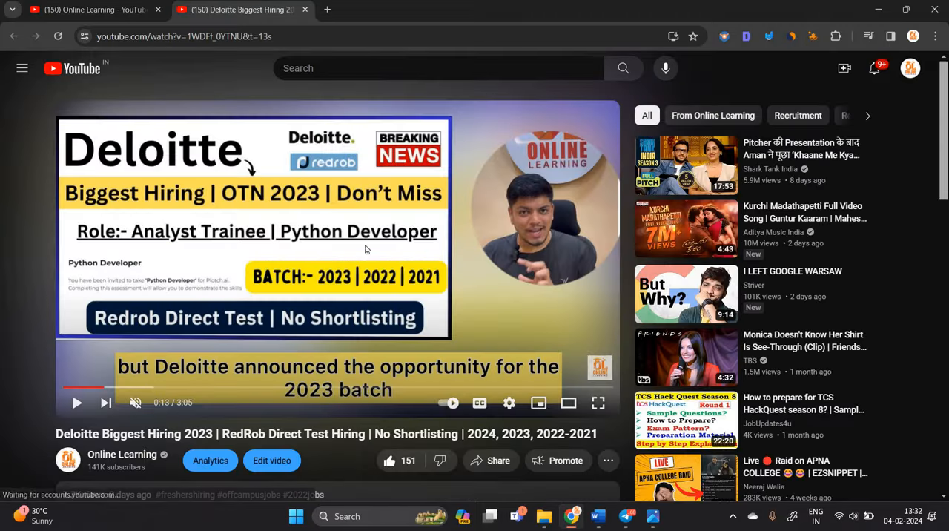
Step: Open the Deloitte Hiring 2023 BATCH link from the YouTube video description
scroll(down, 3)
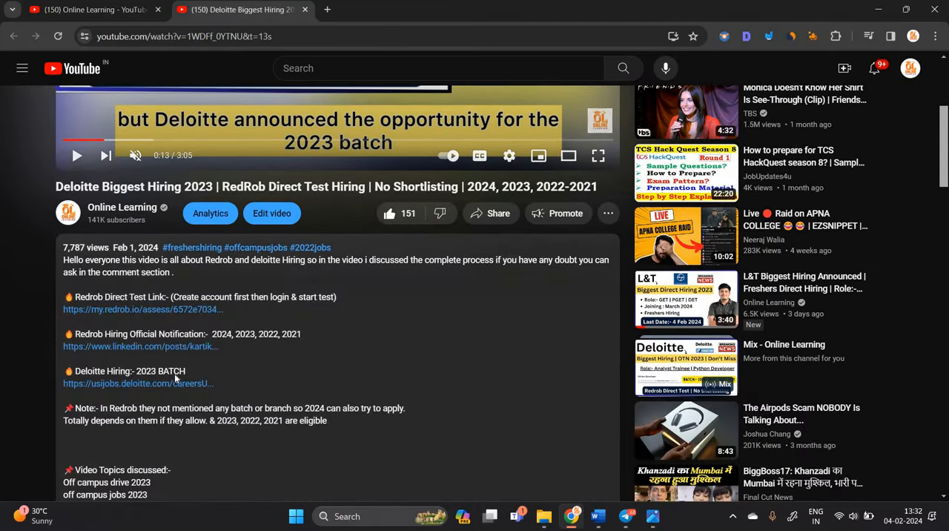
click(138, 384)
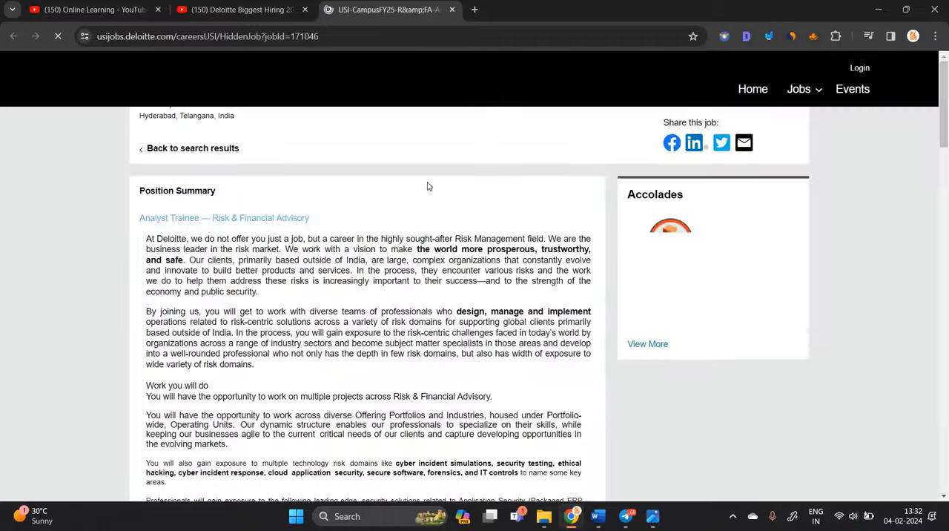
scroll(down, 3)
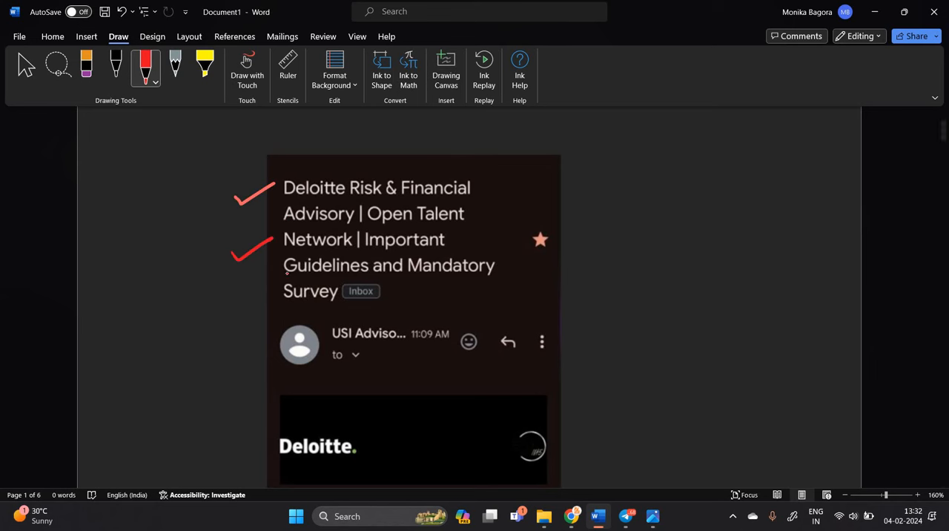
Step: Underline 'Survey' in the email subject and ink a circled 'Survey' note with an arrow
drag(272, 300, 359, 310)
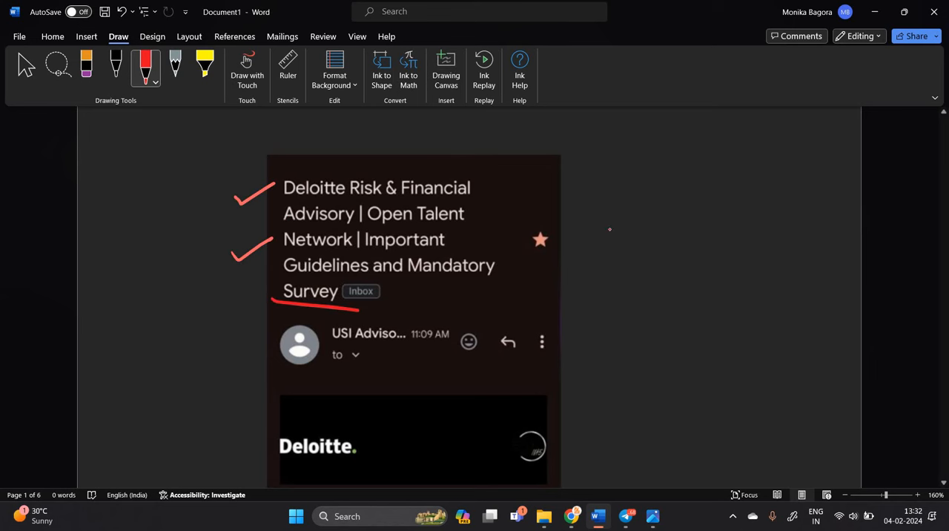
drag(593, 226, 667, 215)
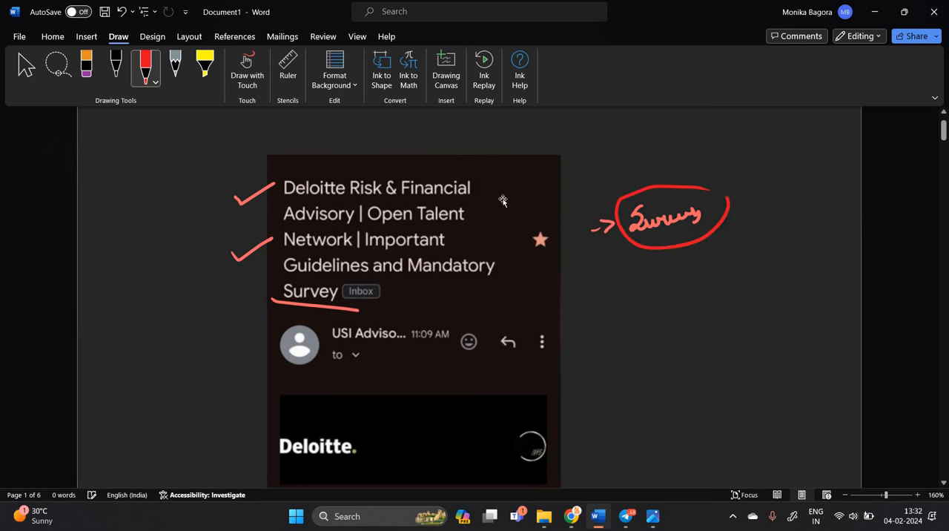
scroll(down, 3)
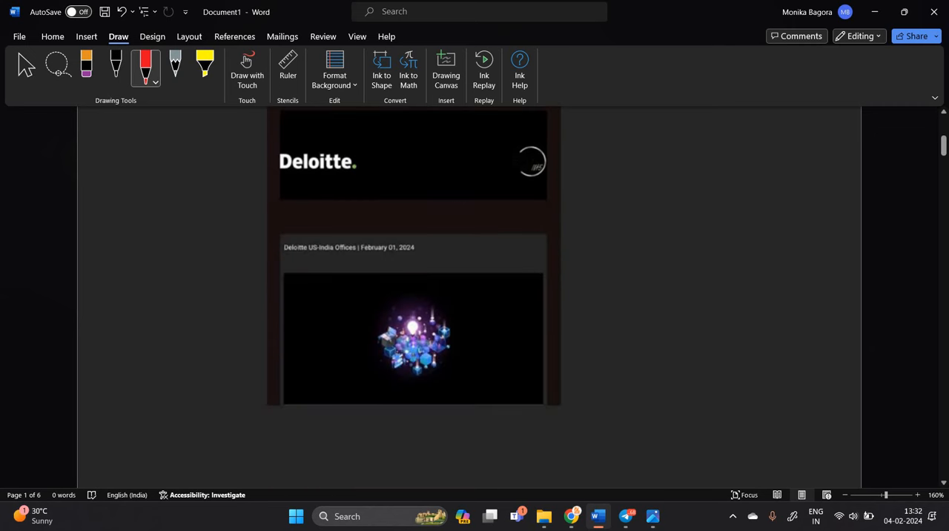
drag(282, 265, 451, 252)
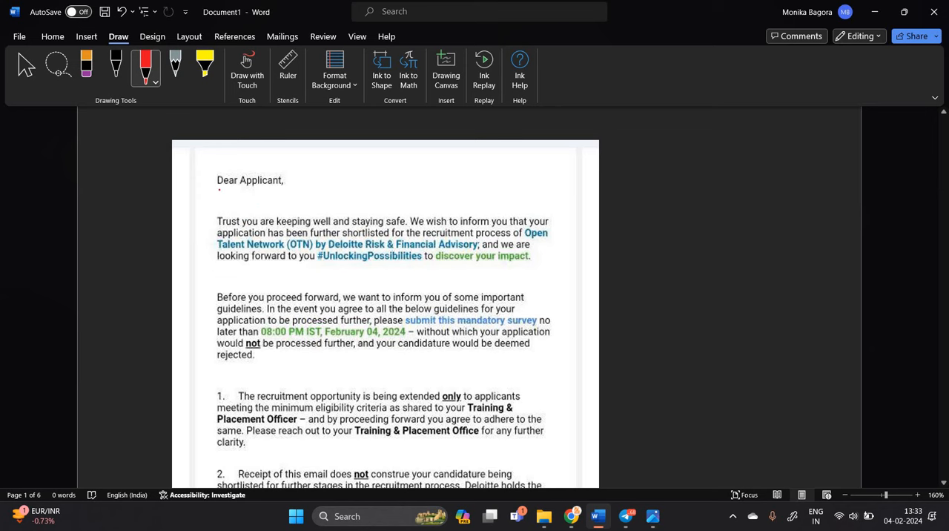
Step: Underline 'Dear Applicant' and tick 'staying safe' and the first paragraph in red ink
drag(220, 191, 293, 194)
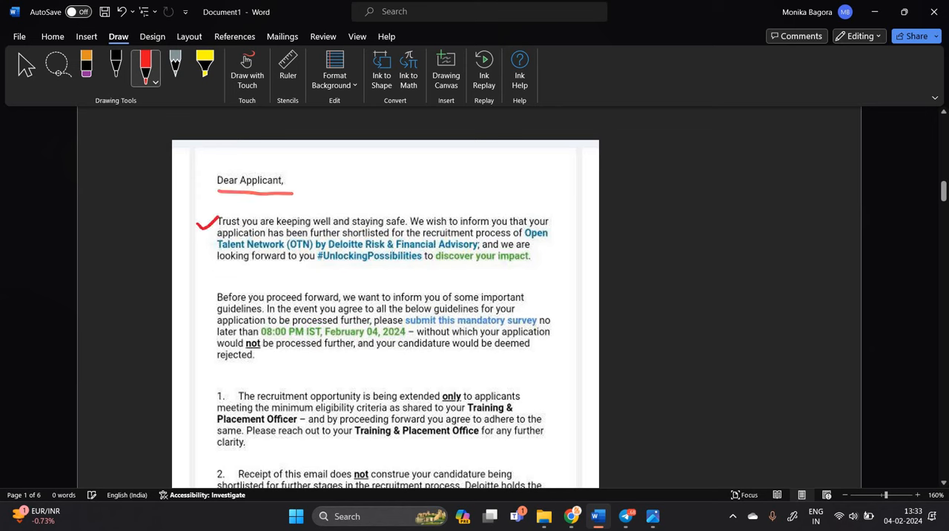
drag(359, 215, 381, 200)
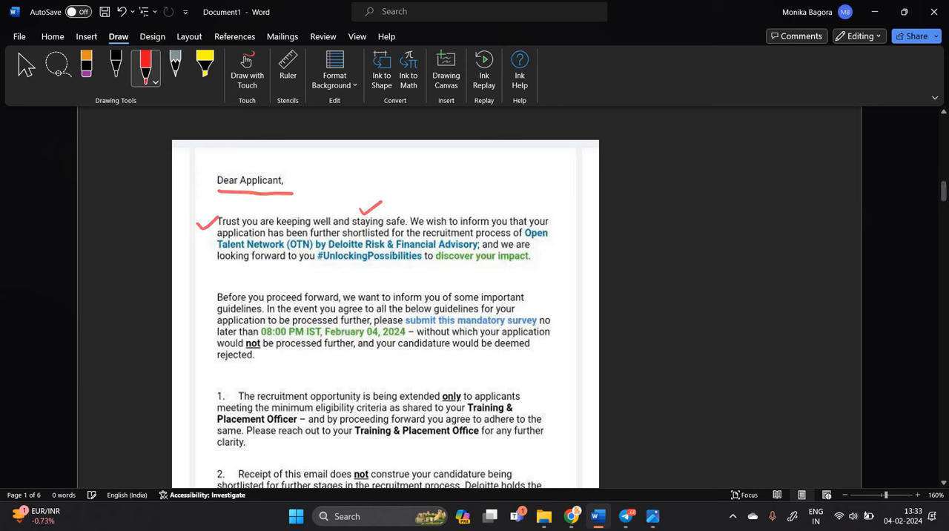
drag(472, 209, 489, 201)
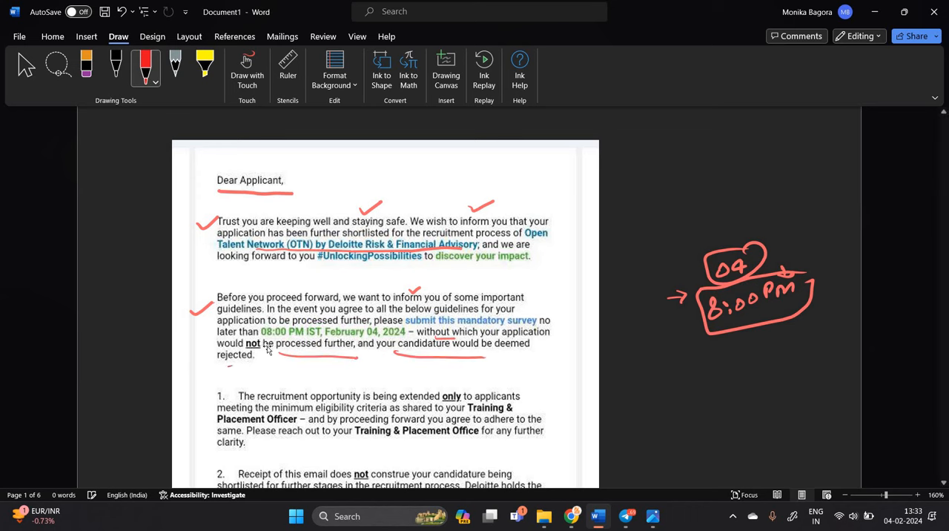
scroll(down, 3)
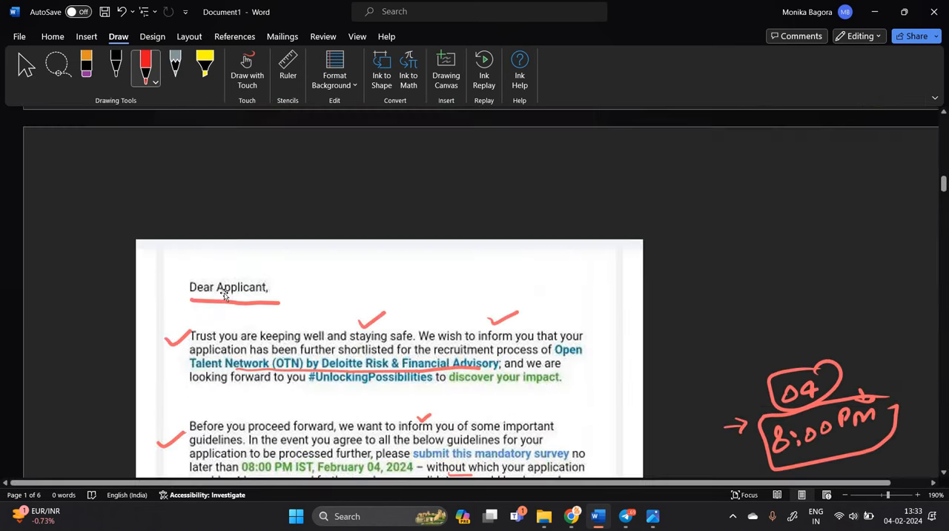
Step: Tick 'only' in point 1, underline eligibility criteria and Placement Officer, and add circled OTN note
scroll(down, 3)
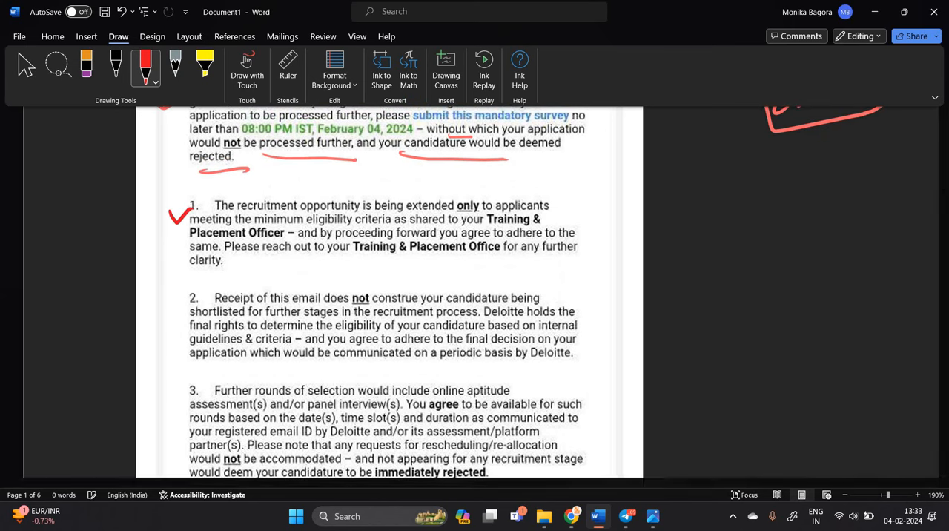
drag(471, 194, 493, 185)
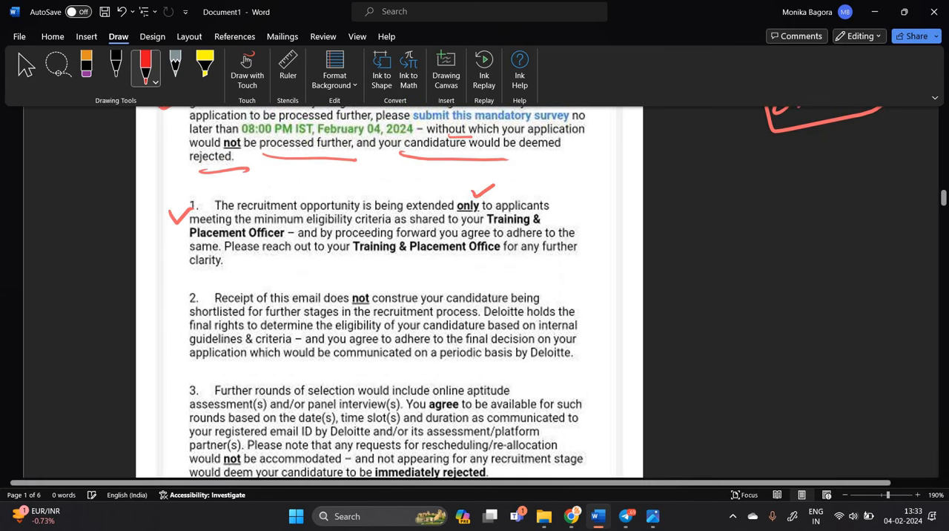
drag(332, 221, 385, 220)
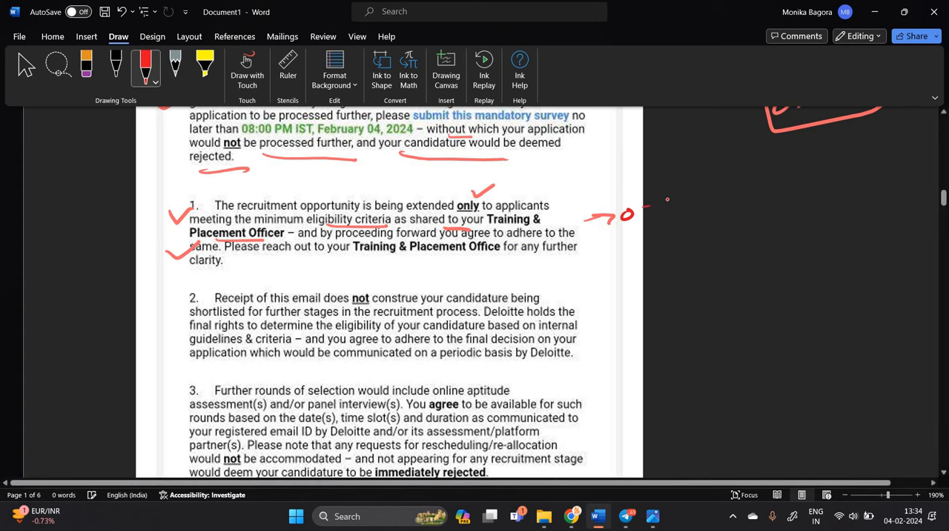
drag(600, 215, 682, 223)
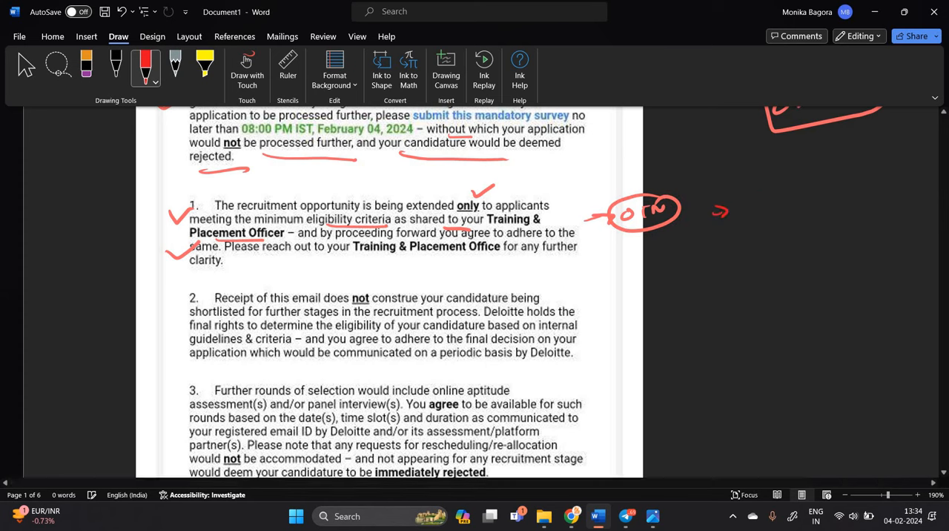
drag(749, 204, 838, 203)
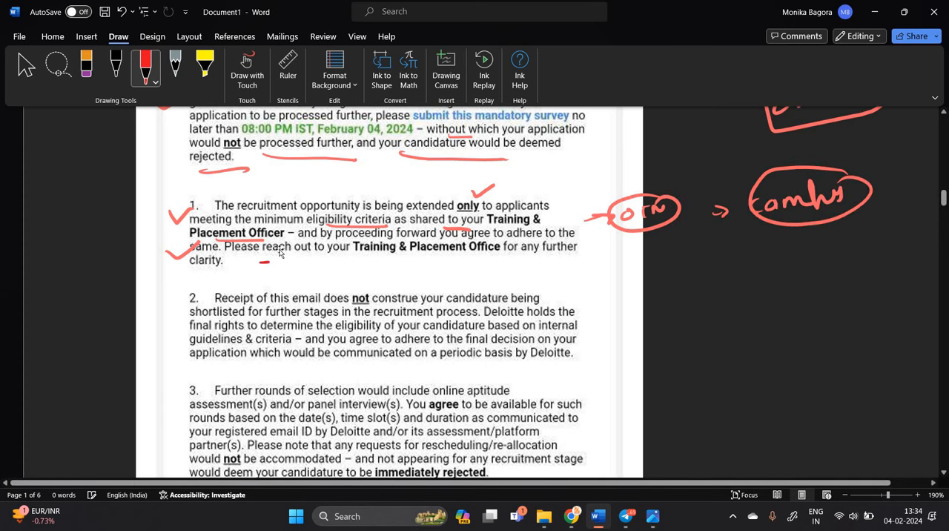
scroll(down, 3)
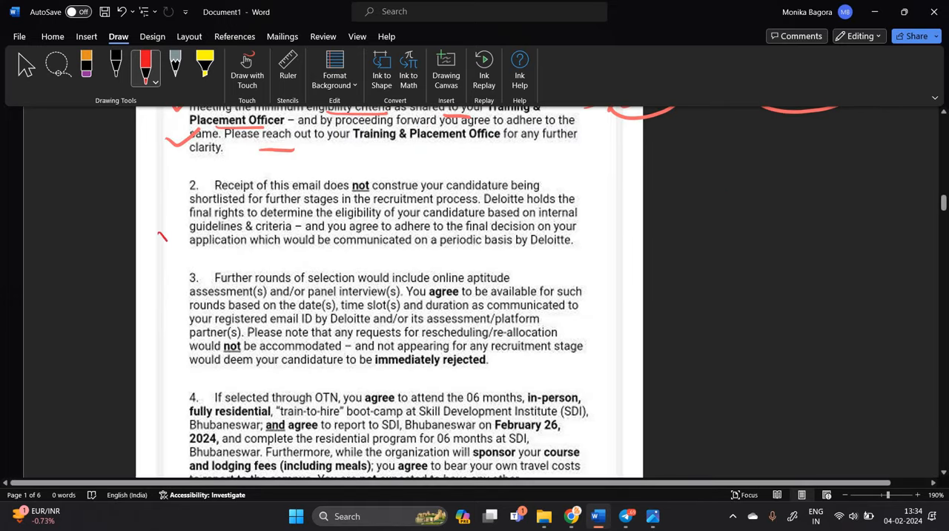
Step: Underline point 3's key phrases and handwrite 'online test' and 'online panel' in the margin
scroll(down, 3)
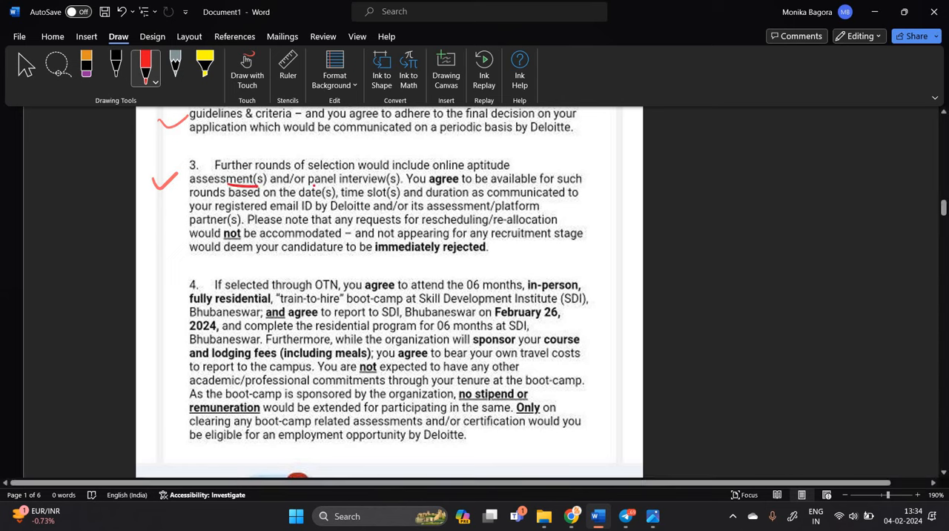
drag(311, 190, 383, 190)
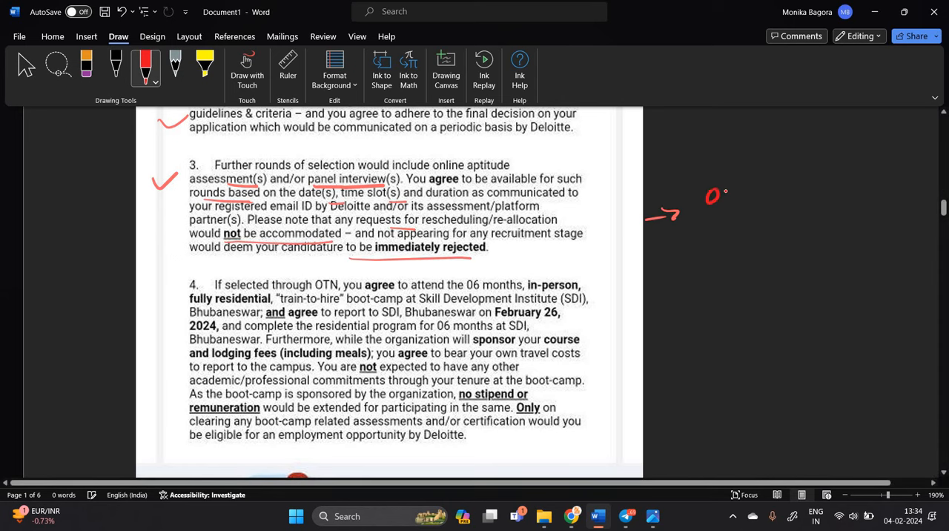
drag(711, 185, 808, 186)
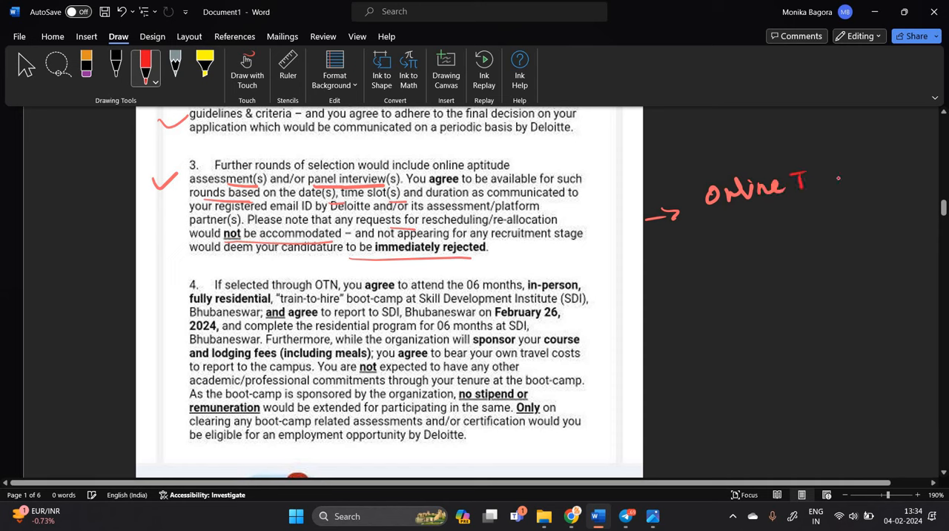
drag(667, 222, 693, 248)
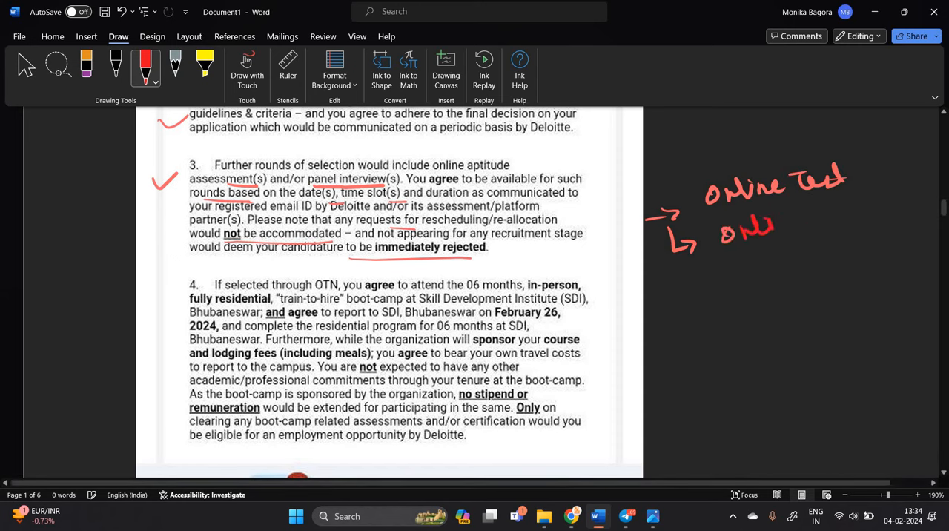
drag(730, 222, 859, 215)
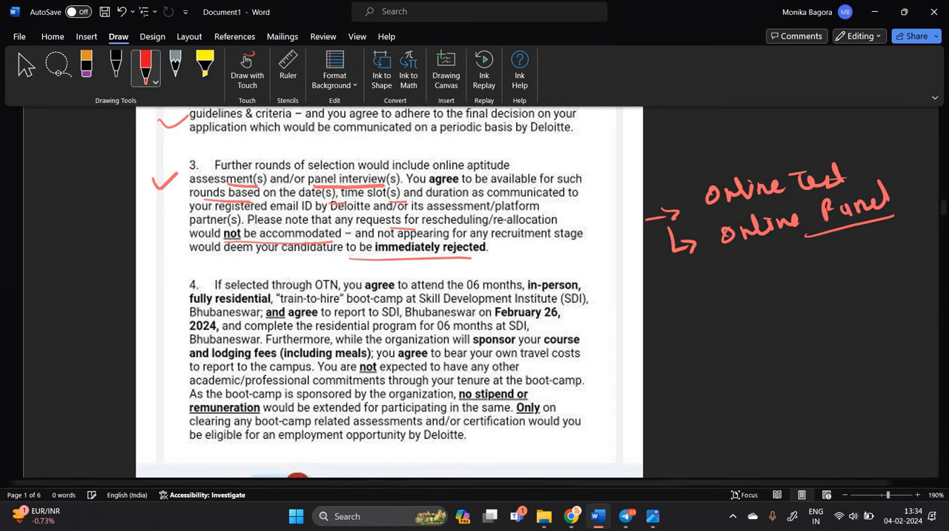
Step: Ink clause 4 notes: circled OTN → 6 months, Bootcamp with arrow, and circled 26 Feb
drag(180, 296, 198, 280)
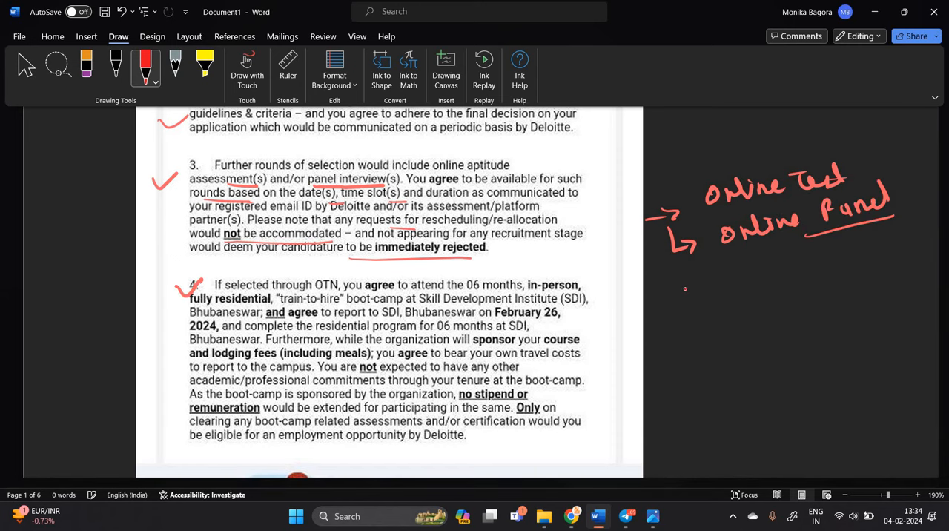
drag(678, 293, 734, 297)
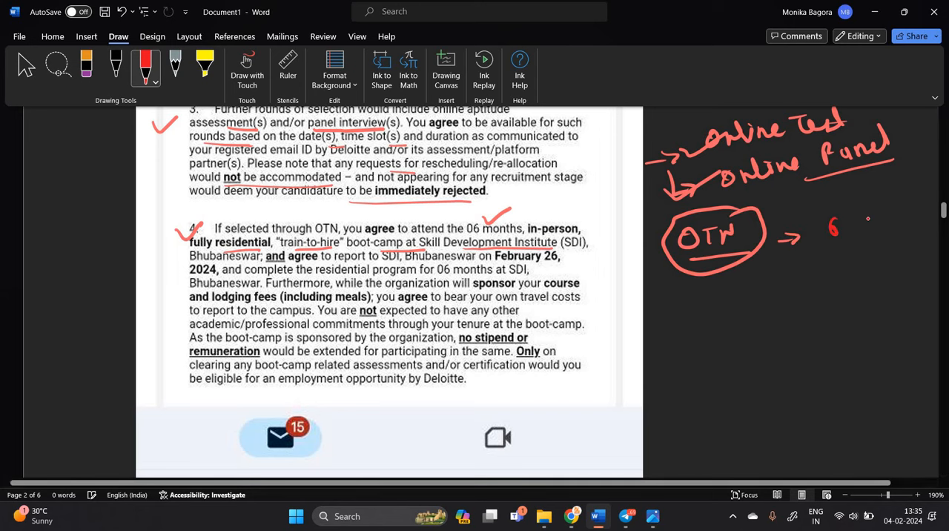
drag(849, 222, 901, 215)
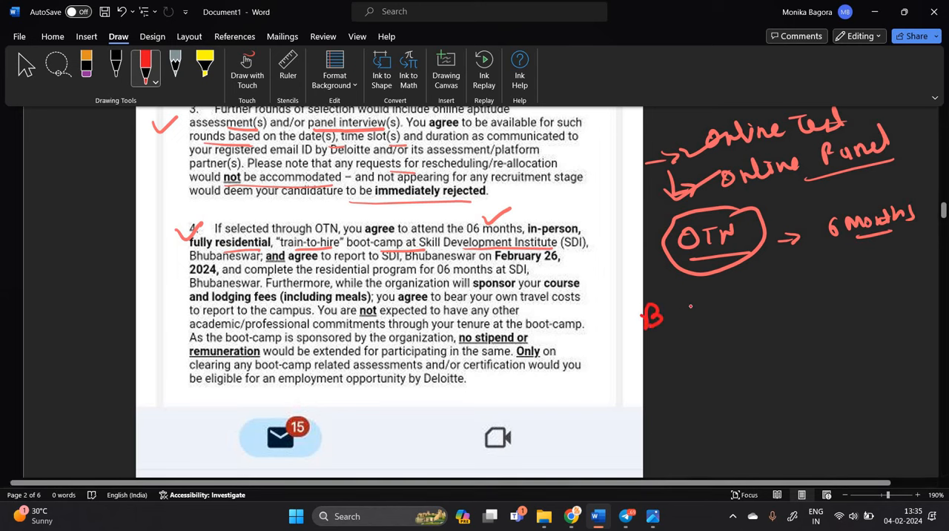
drag(641, 315, 730, 307)
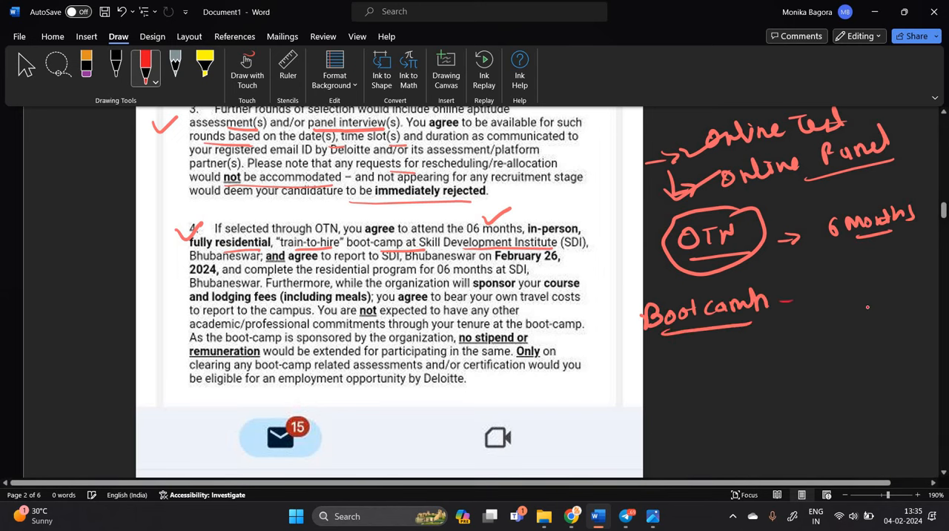
drag(775, 319, 889, 310)
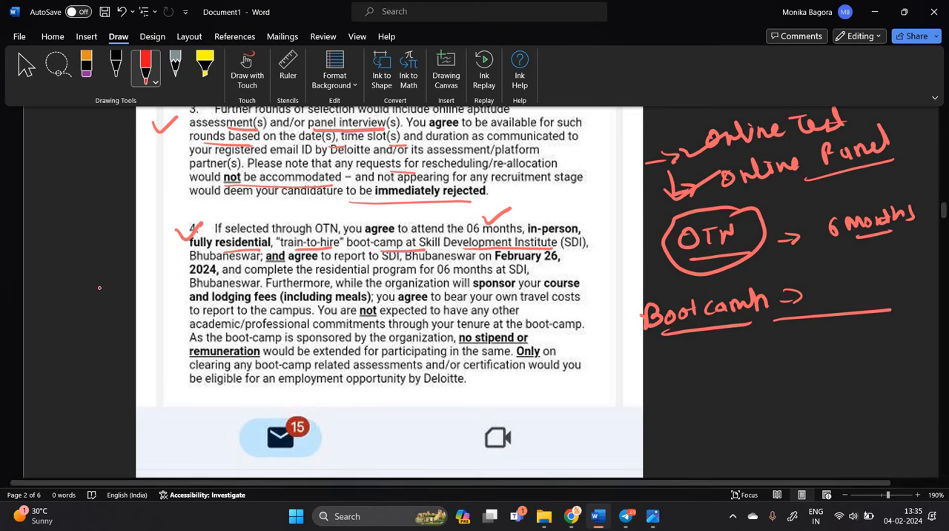
drag(81, 292, 126, 278)
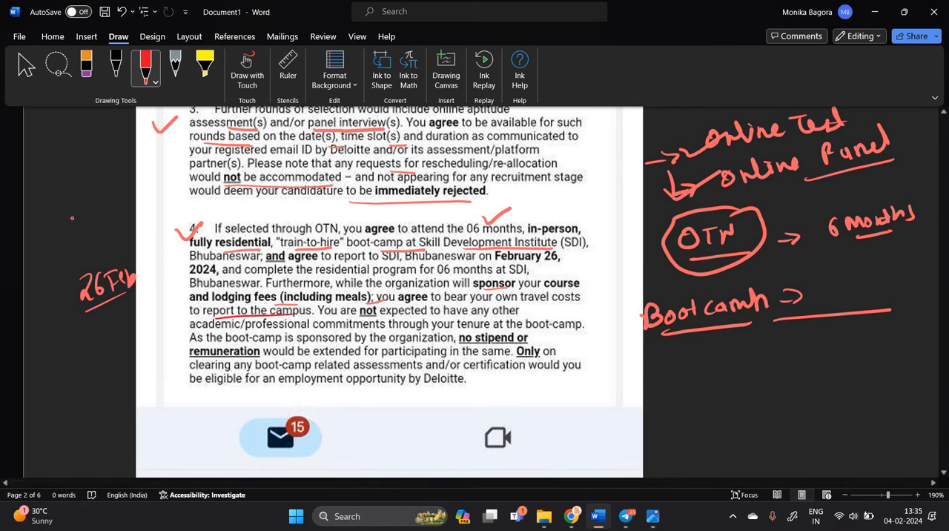
drag(50, 226, 66, 207)
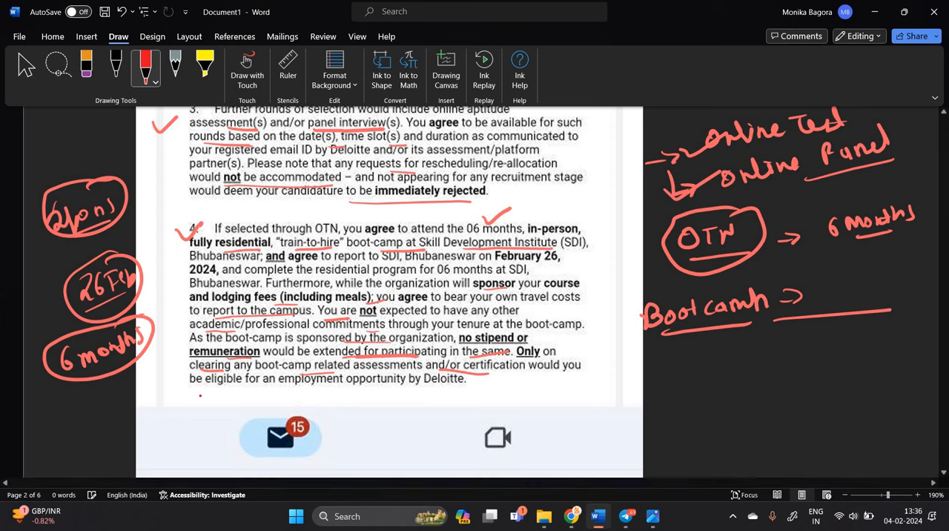
Step: Handwrite a circled OTN → online test → Bootcamp flow below the screenshot
scroll(down, 3)
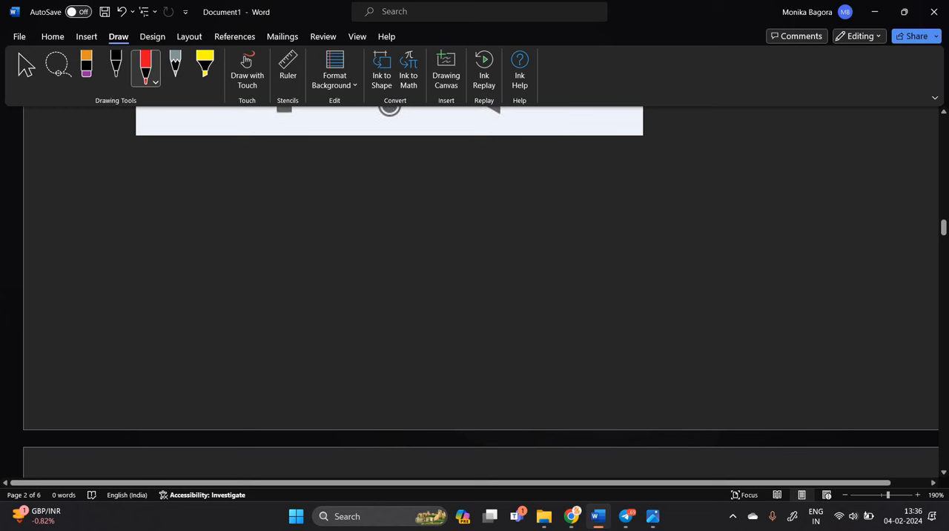
drag(161, 171, 204, 170)
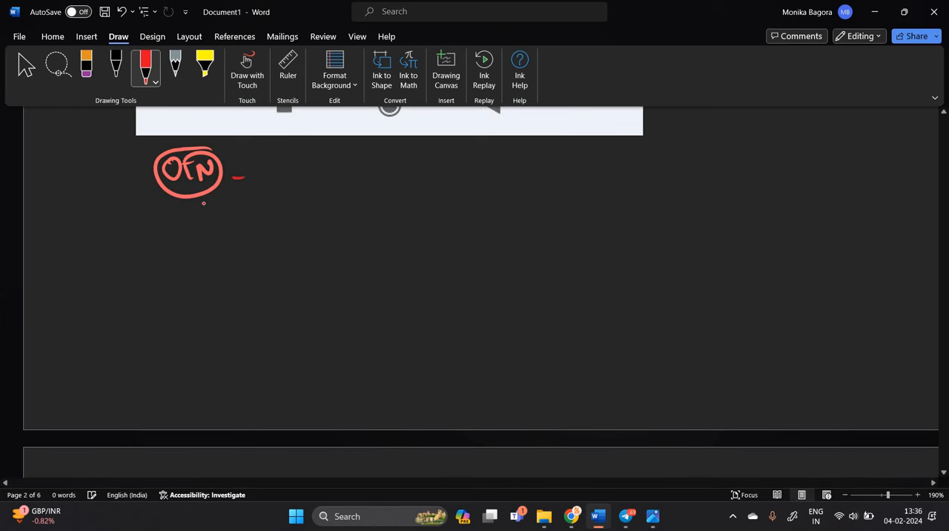
drag(238, 173, 375, 207)
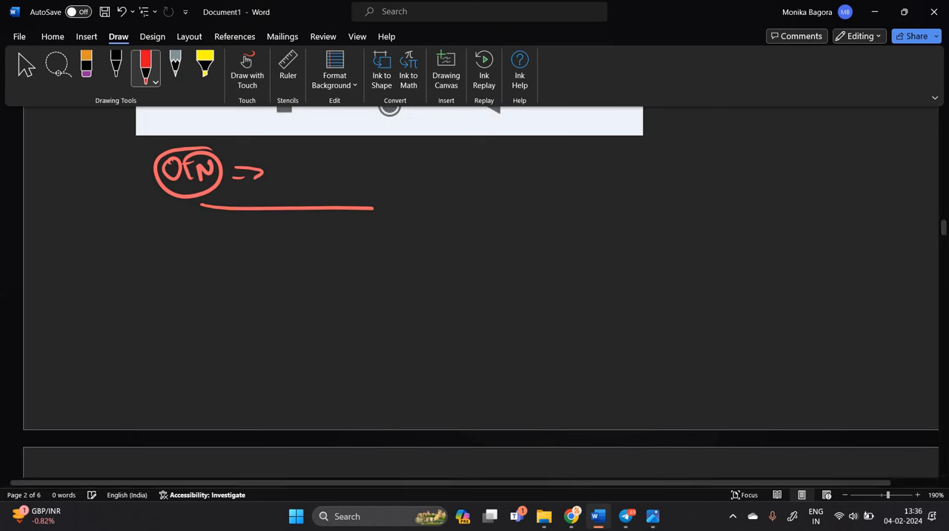
drag(296, 174, 393, 166)
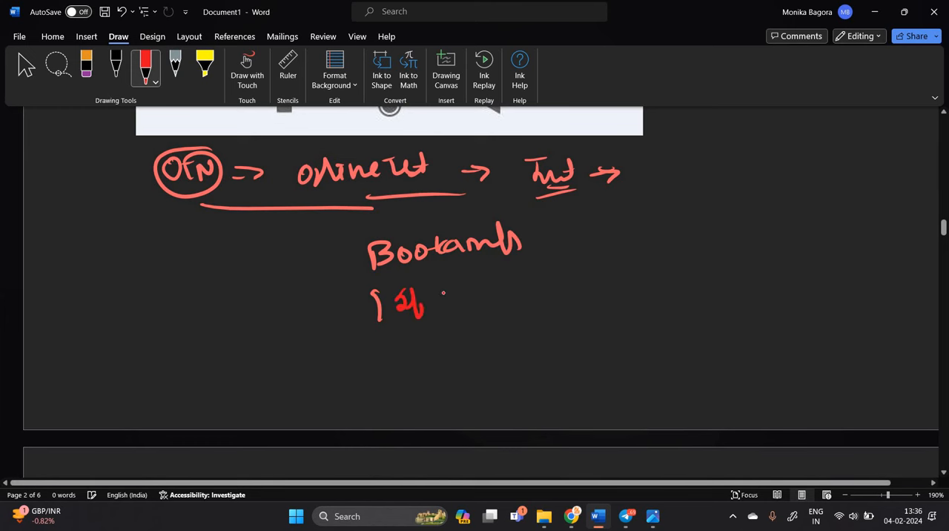
Step: Add bracketed bootcamp duration notes and a circled 2023 → 6 months note beside clause 4
drag(400, 296, 445, 356)
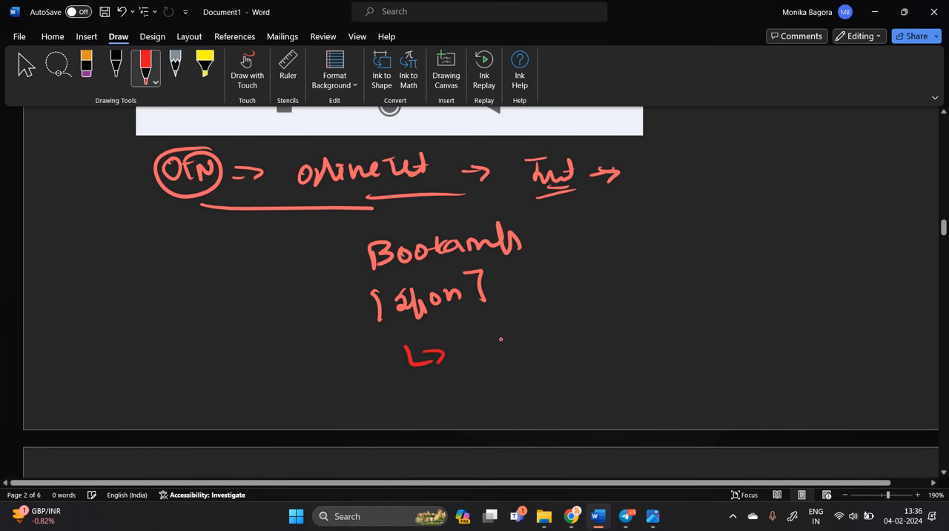
drag(471, 348, 529, 338)
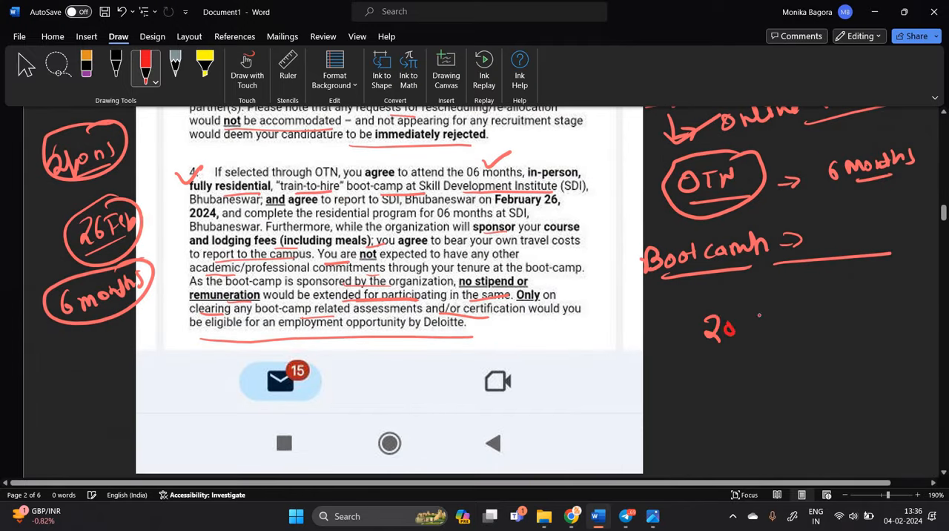
drag(734, 326, 778, 334)
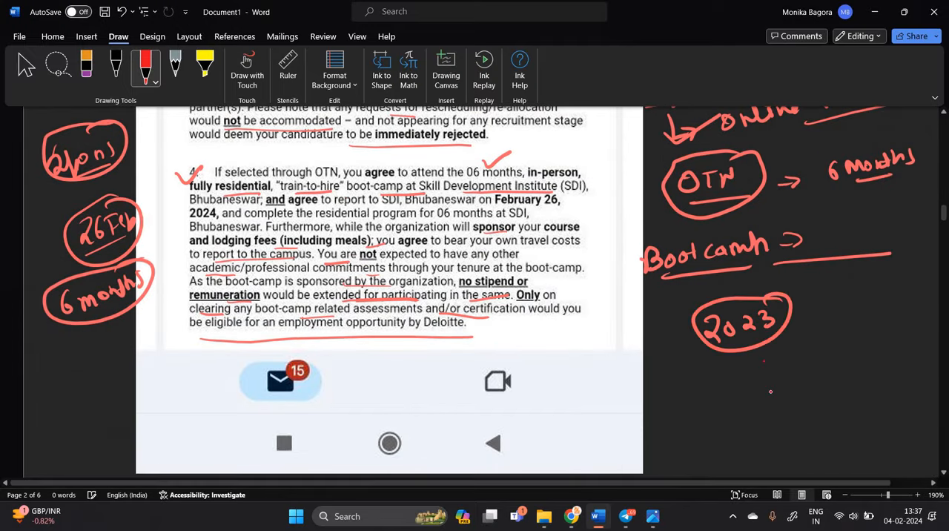
drag(764, 370, 871, 378)
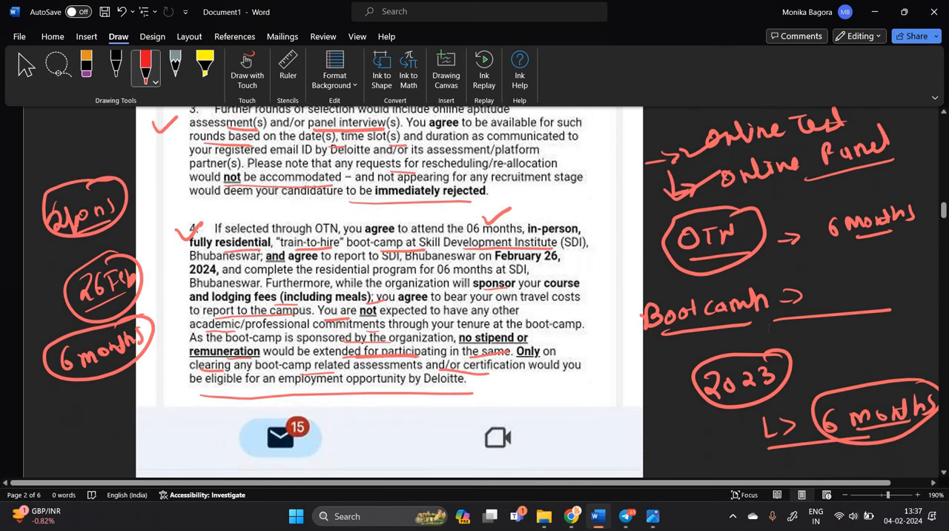
Step: Tick the survey-submission and honest-responses sentences; underline withdrawal and boot-camp conditions
scroll(down, 3)
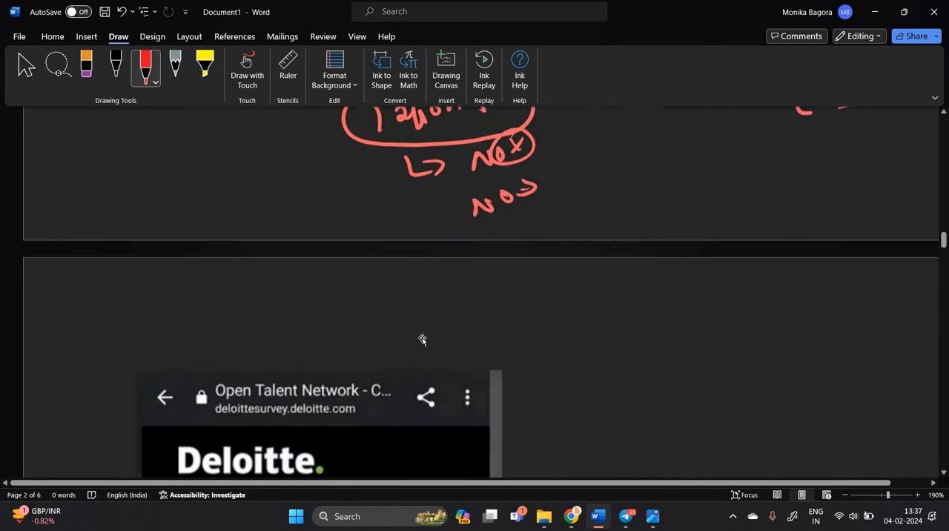
scroll(down, 3)
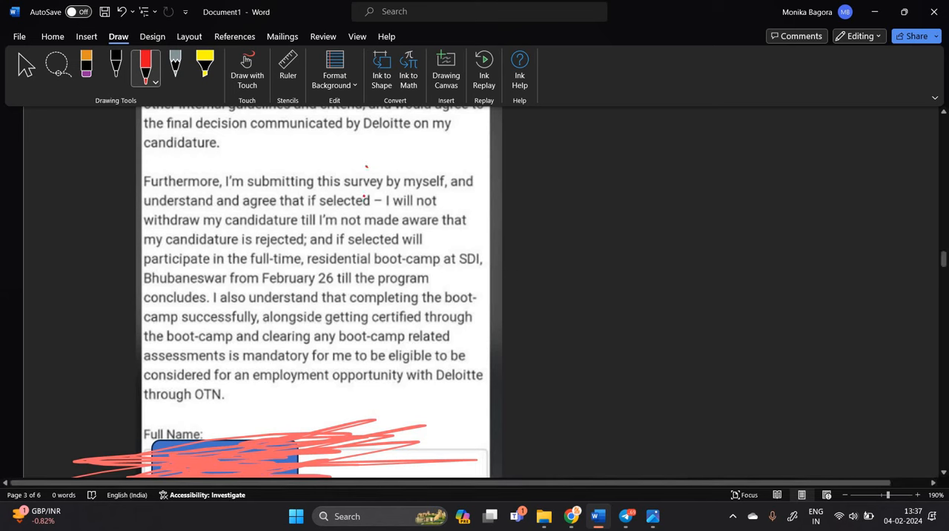
drag(364, 170, 393, 156)
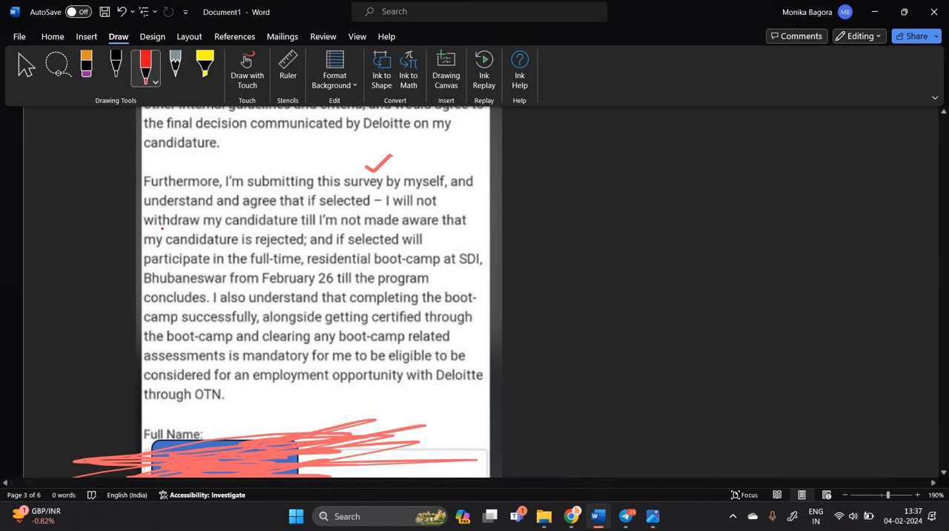
drag(161, 232, 197, 231)
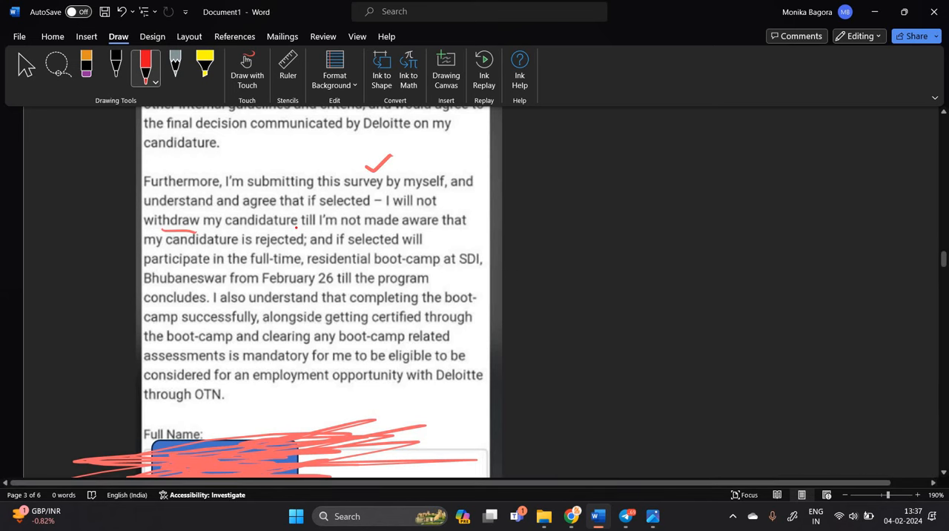
drag(297, 226, 378, 224)
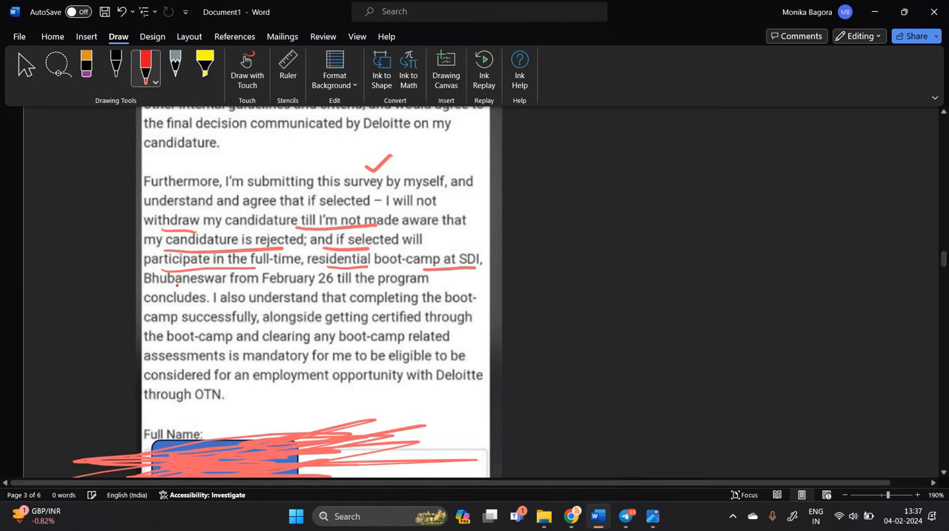
drag(176, 288, 295, 292)
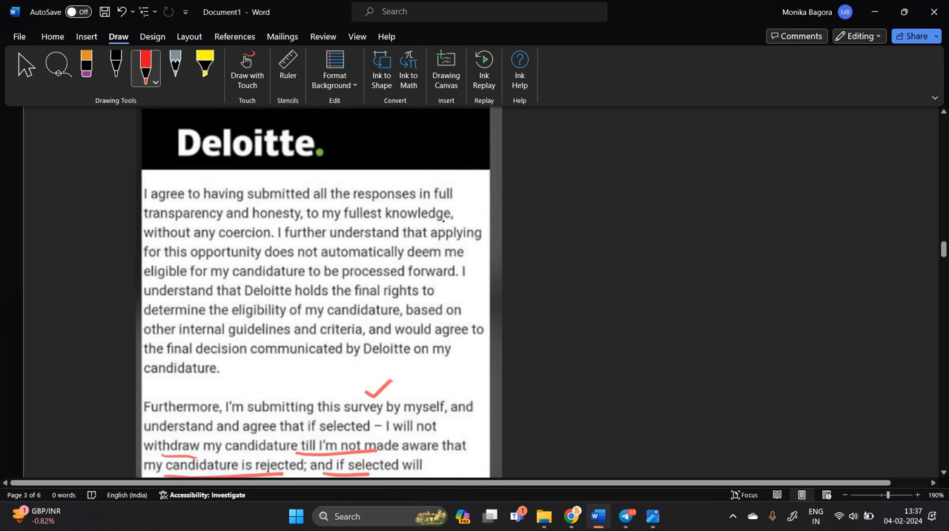
drag(445, 233, 498, 208)
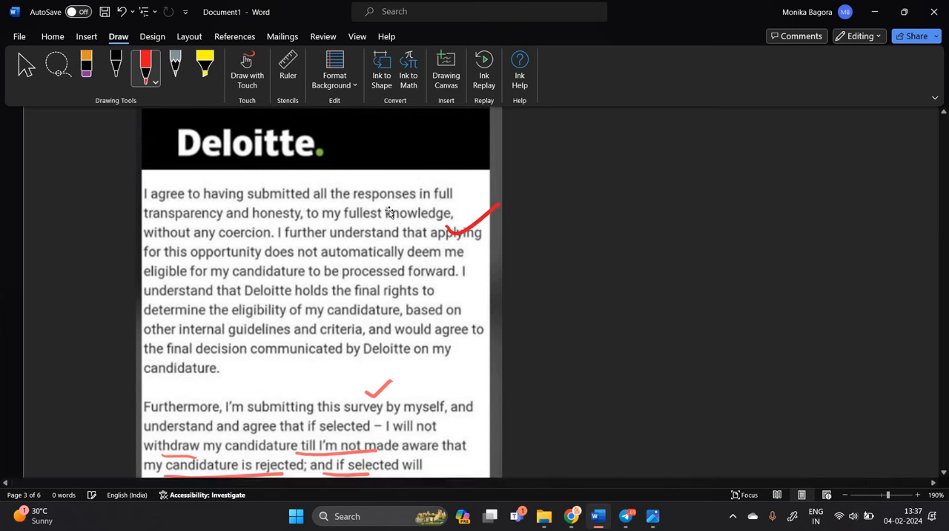
Step: Handwrite 'Form' and 'online test' in the right margin, plus circled '2023' and '6 months'
scroll(down, 3)
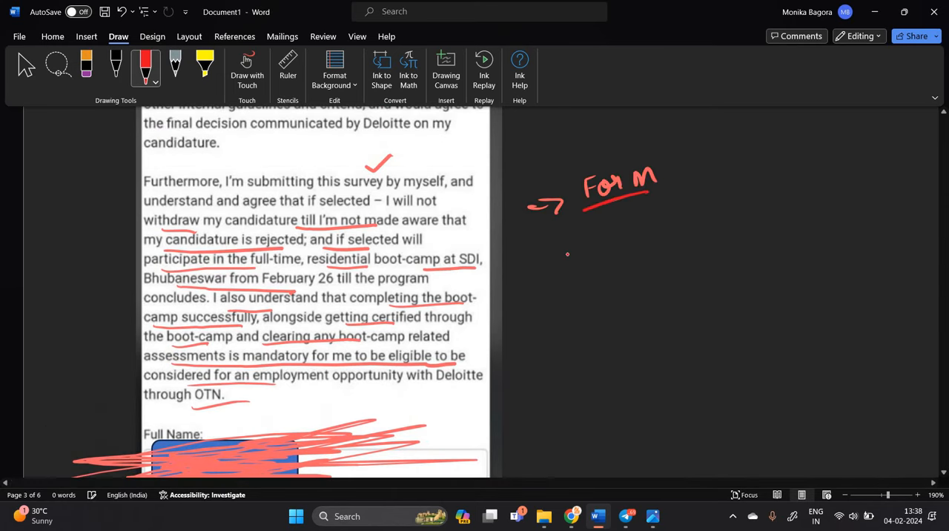
drag(563, 259, 615, 252)
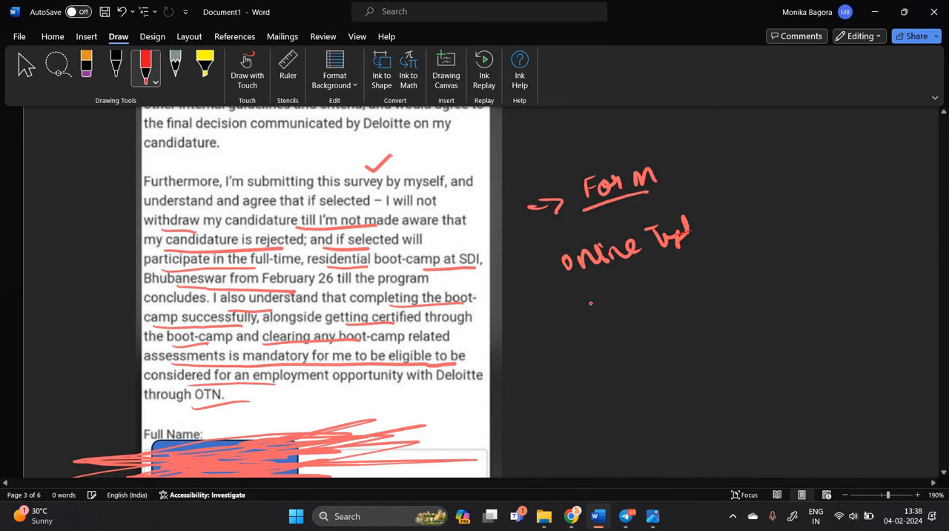
drag(581, 311, 627, 311)
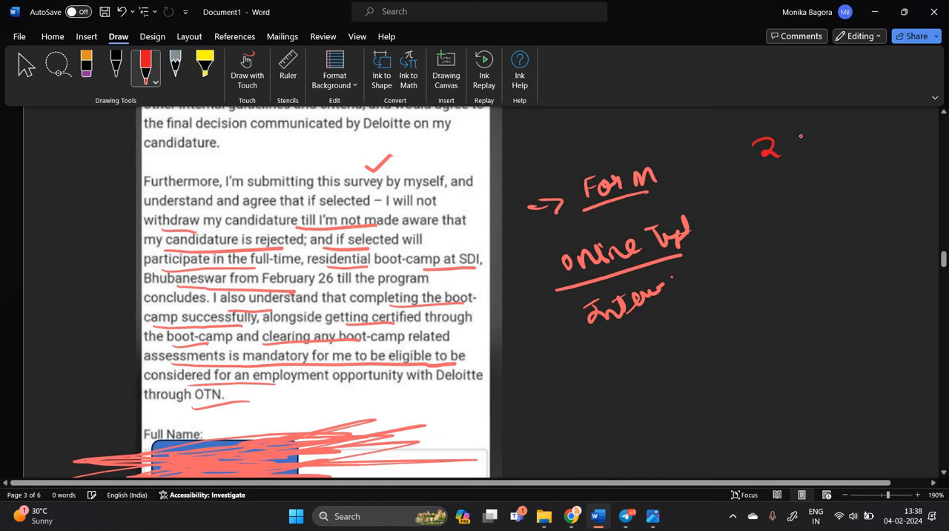
drag(741, 148, 849, 144)
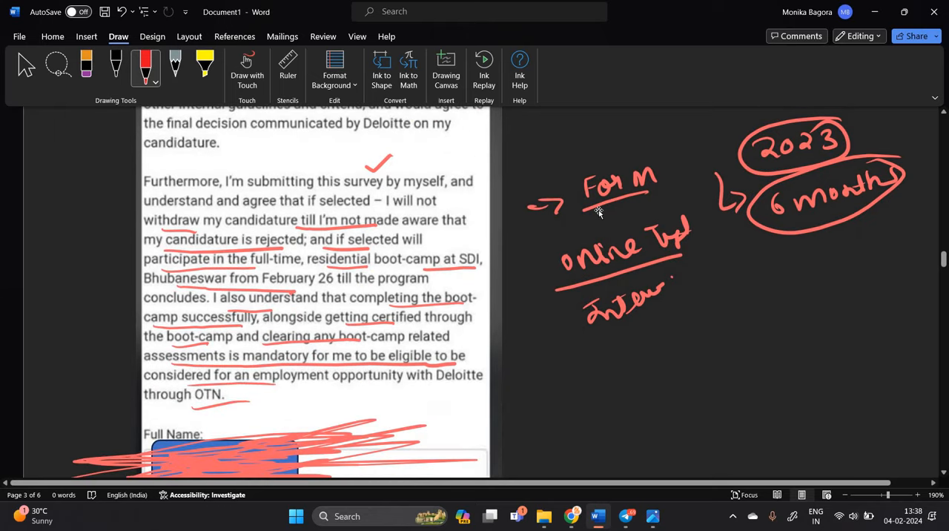
mouse_move(601, 211)
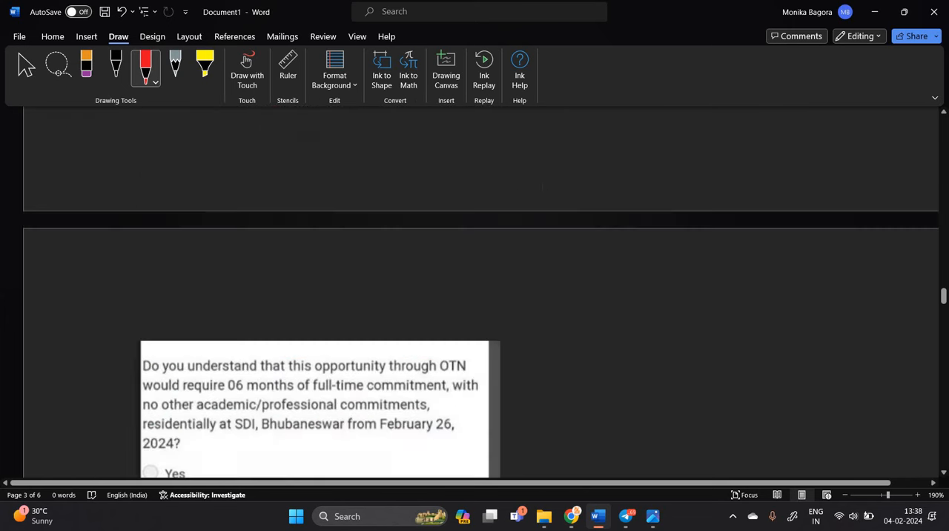
Step: Tick the travel-expense and course-fee refund questions on page 4 in red ink
scroll(down, 3)
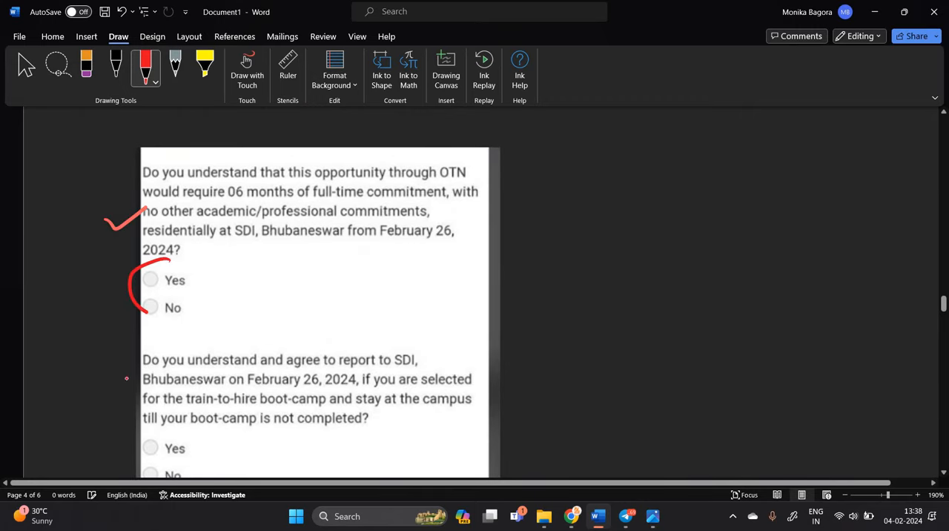
scroll(down, 3)
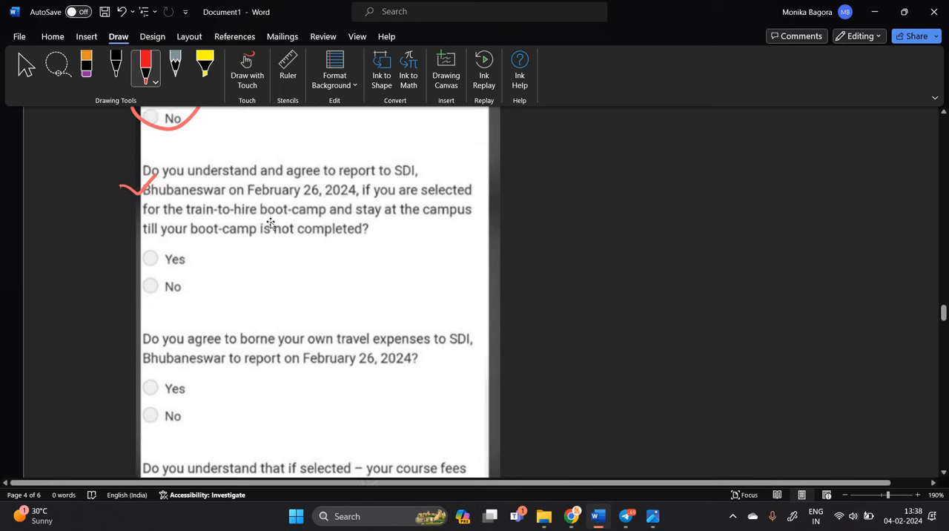
scroll(down, 3)
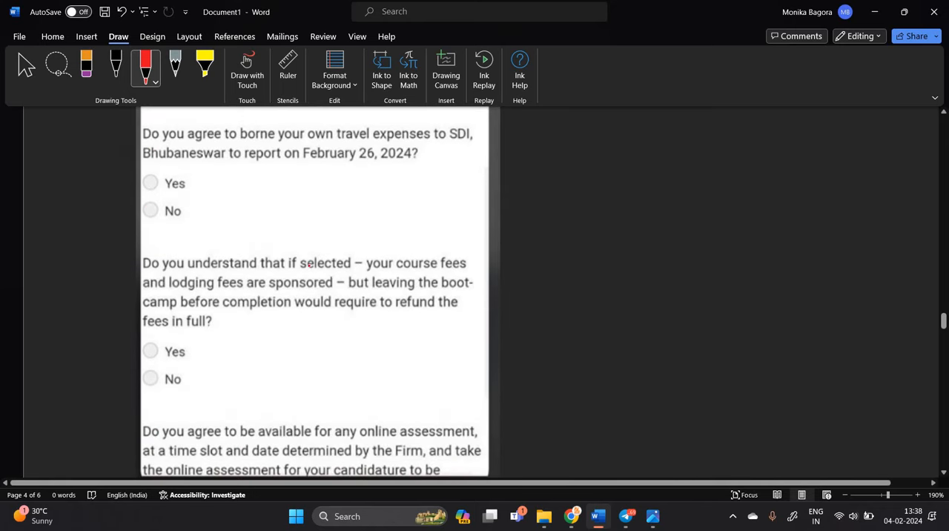
drag(118, 211, 130, 223)
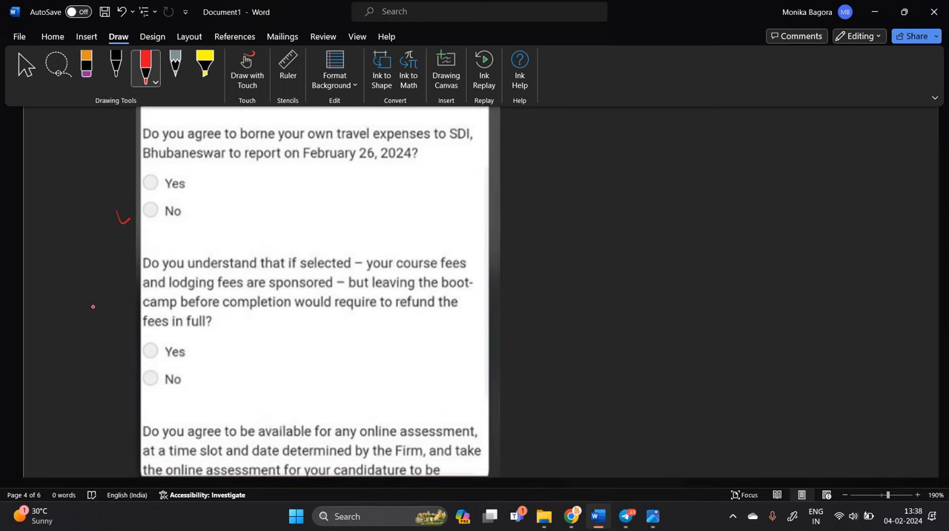
drag(115, 223, 174, 191)
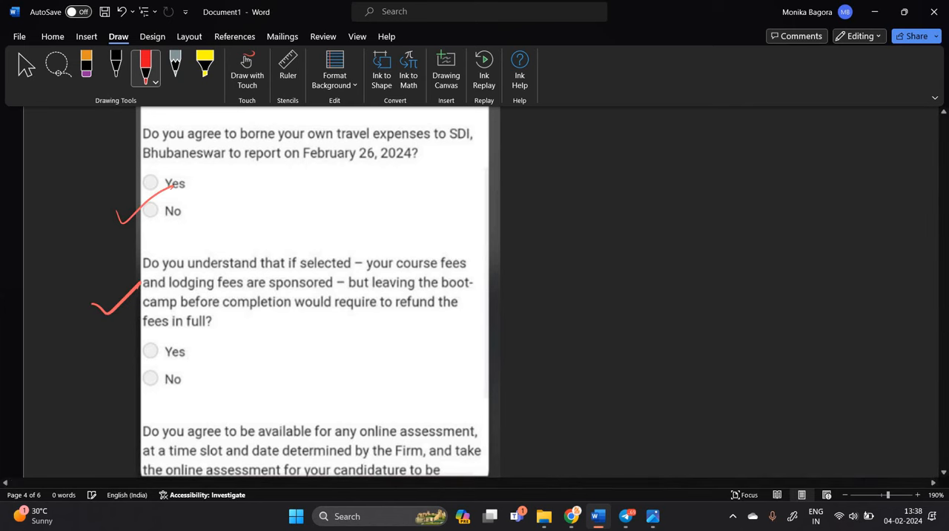
scroll(down, 3)
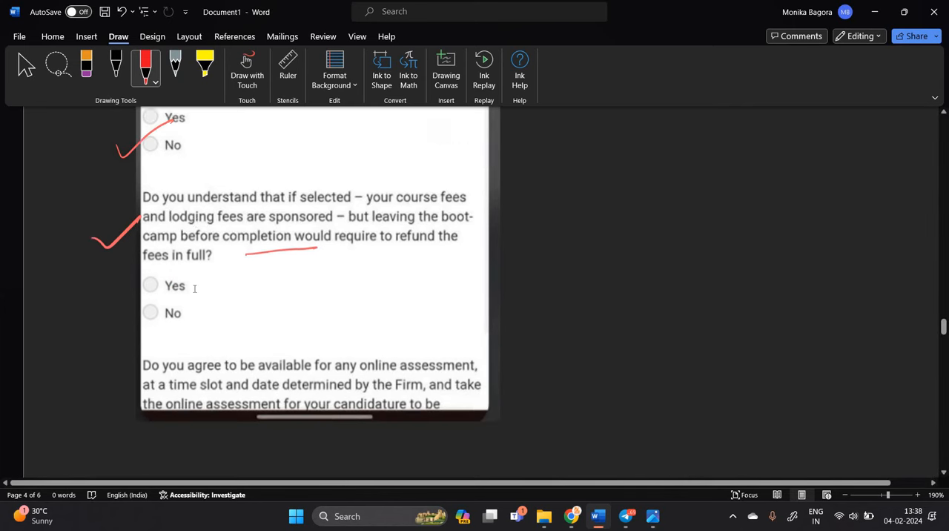
scroll(down, 3)
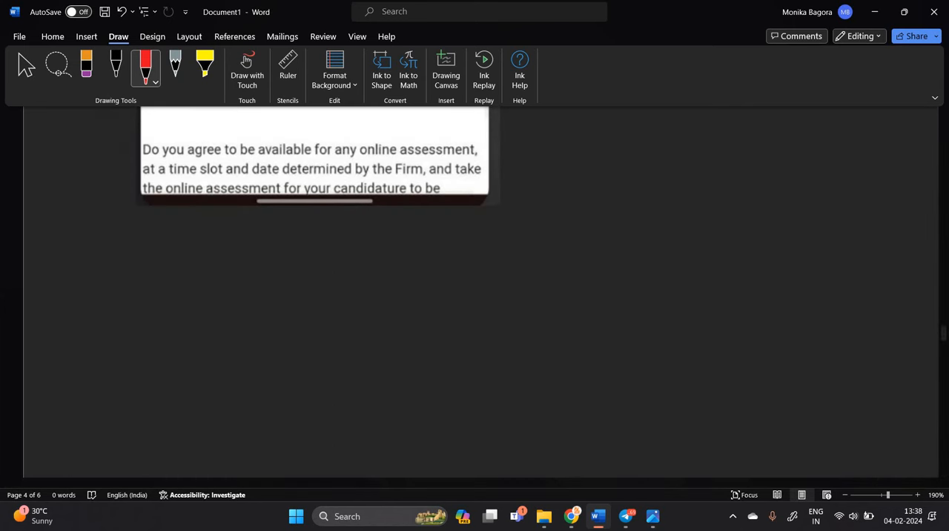
scroll(down, 3)
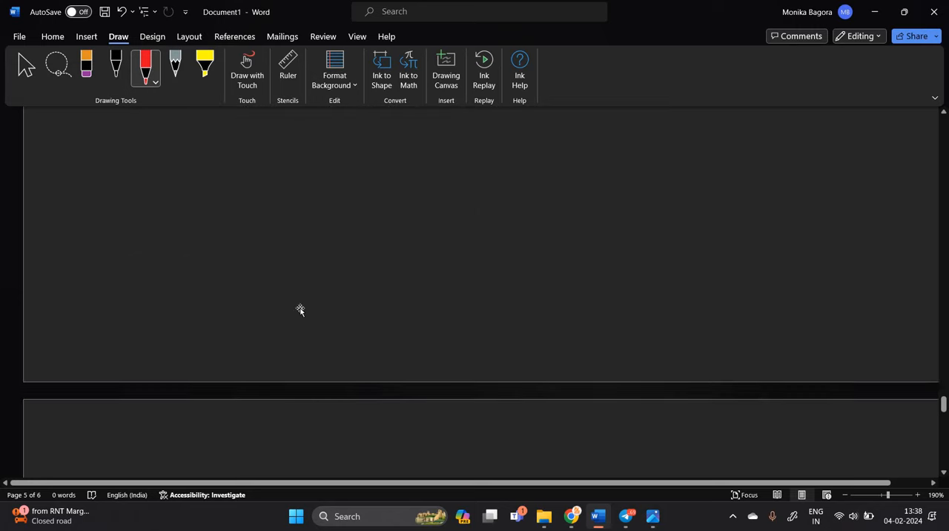
scroll(down, 3)
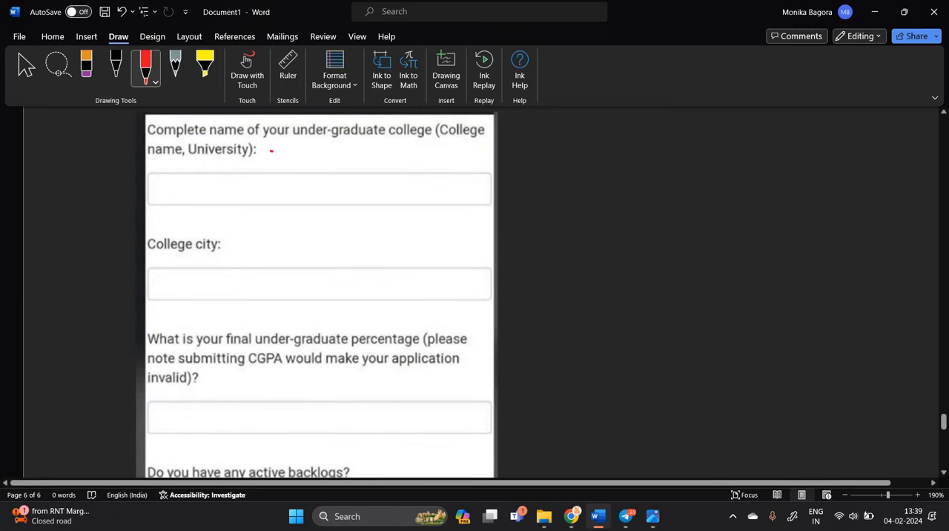
Step: Handwrite red notes Intro, circled 6 month, Survey and Online around the email screenshot
scroll(down, 3)
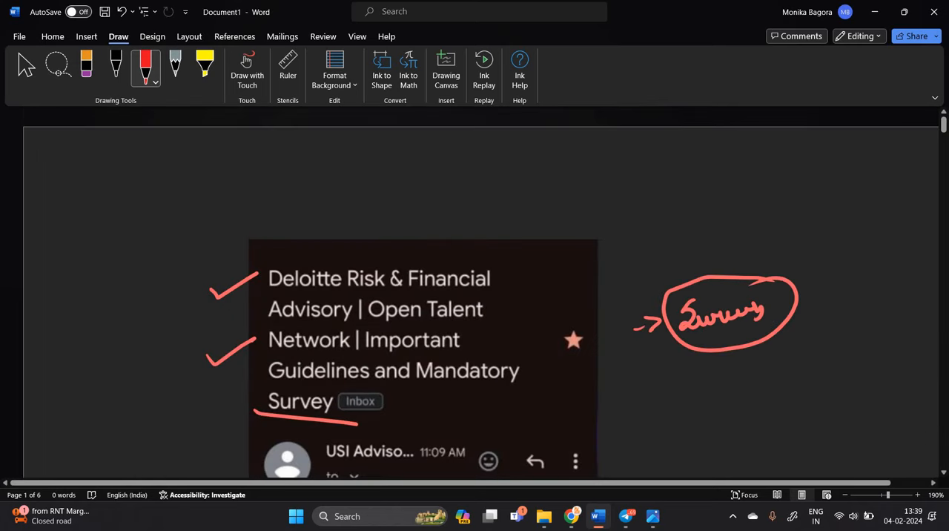
drag(301, 166, 340, 178)
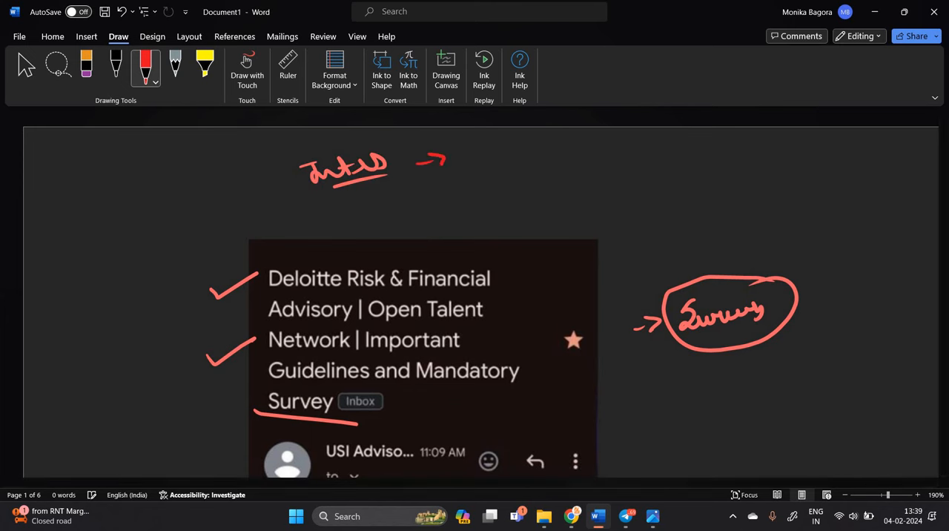
drag(463, 155, 552, 155)
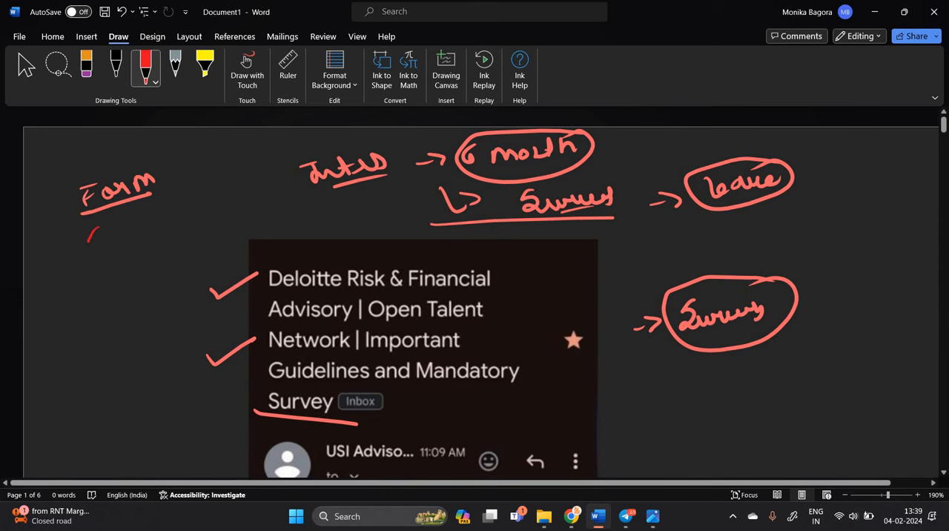
drag(89, 237, 185, 238)
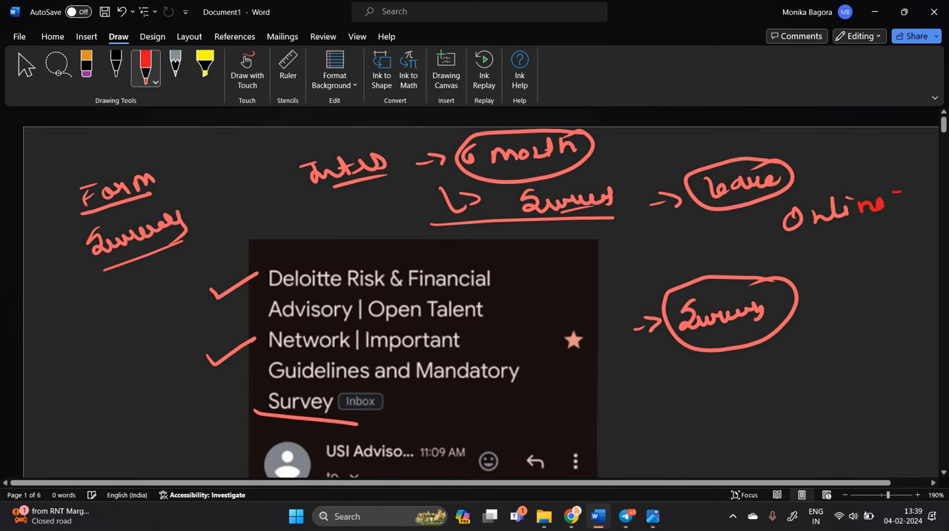
scroll(down, 3)
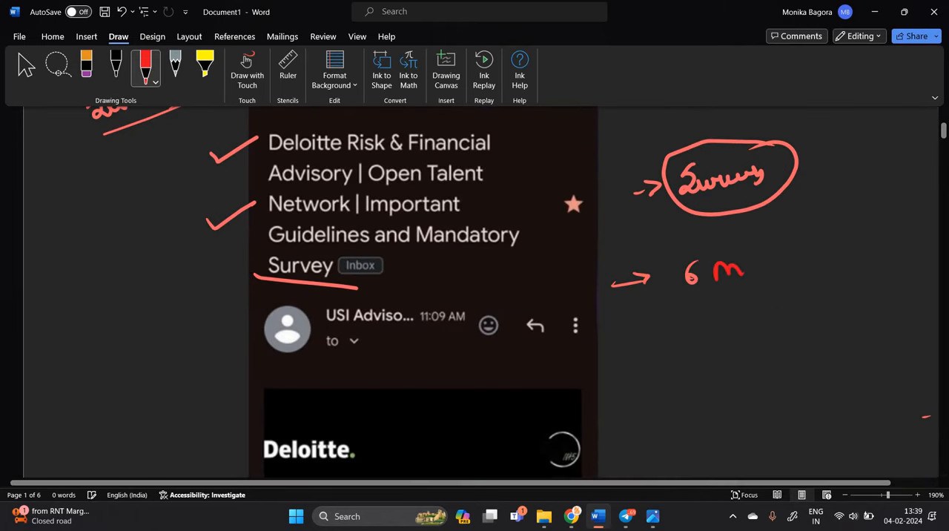
Step: Write a boxed '6 months' note and circle the subject's left tick with an arrow
drag(719, 259, 823, 267)
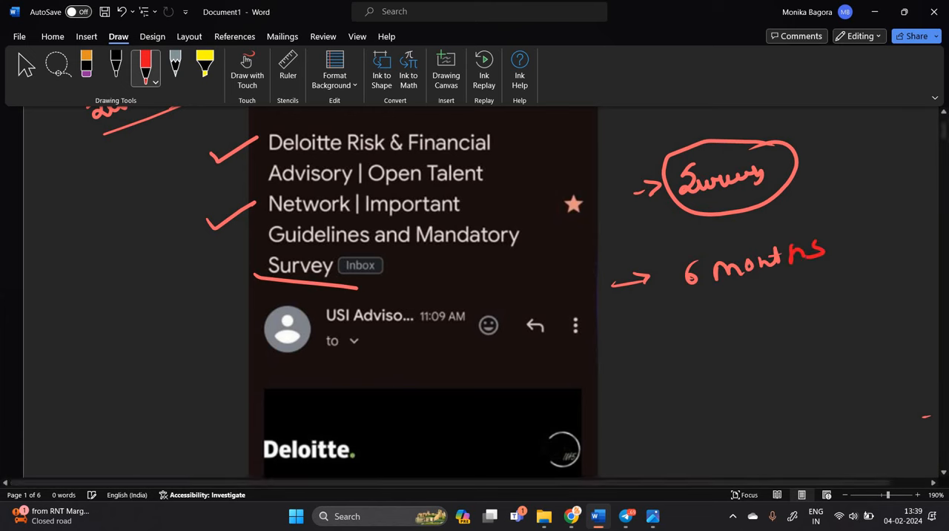
drag(674, 230, 841, 297)
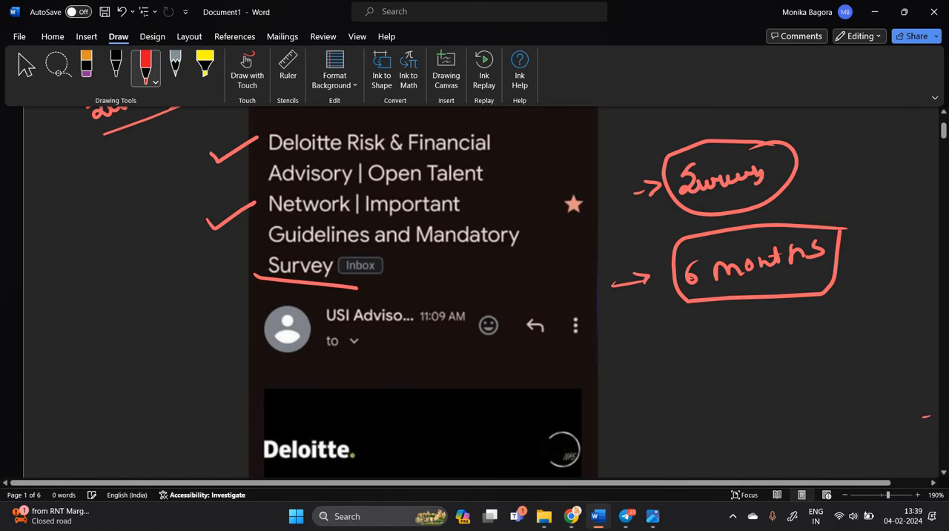
drag(89, 241, 115, 270)
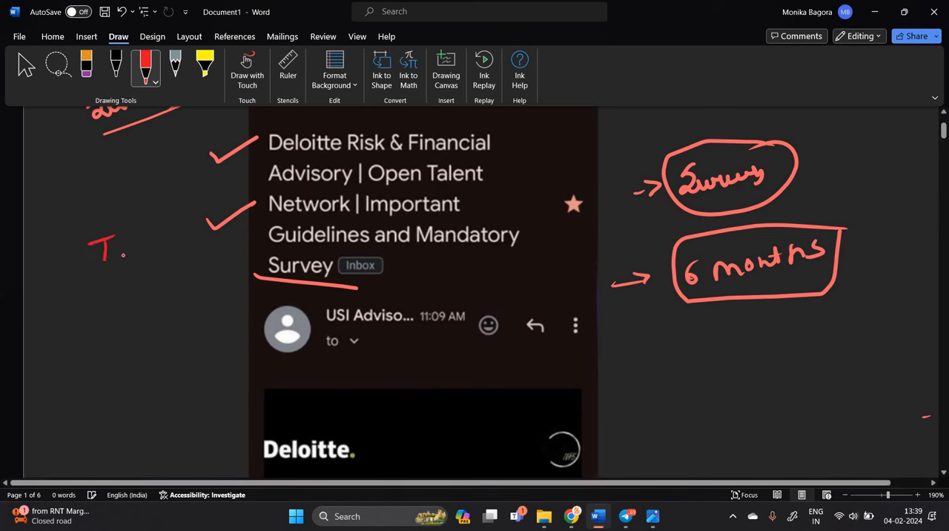
drag(104, 252, 185, 222)
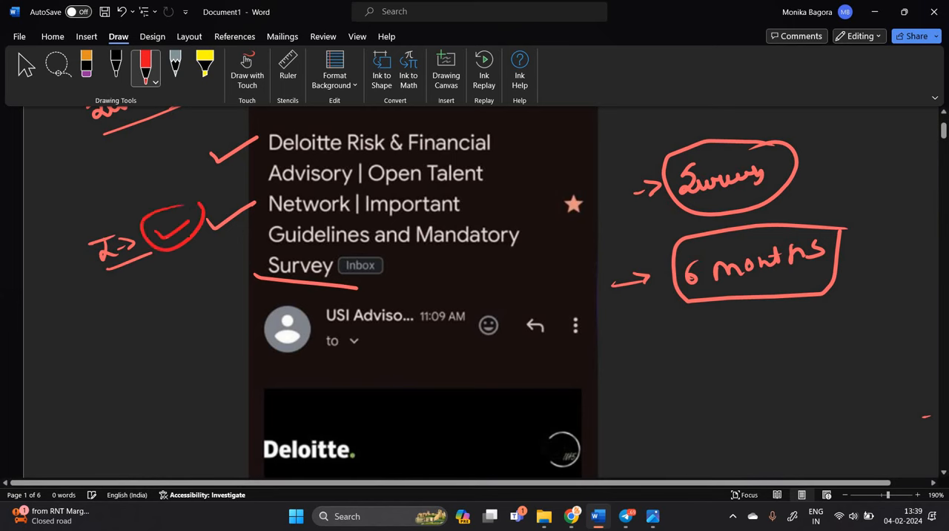
scroll(down, 3)
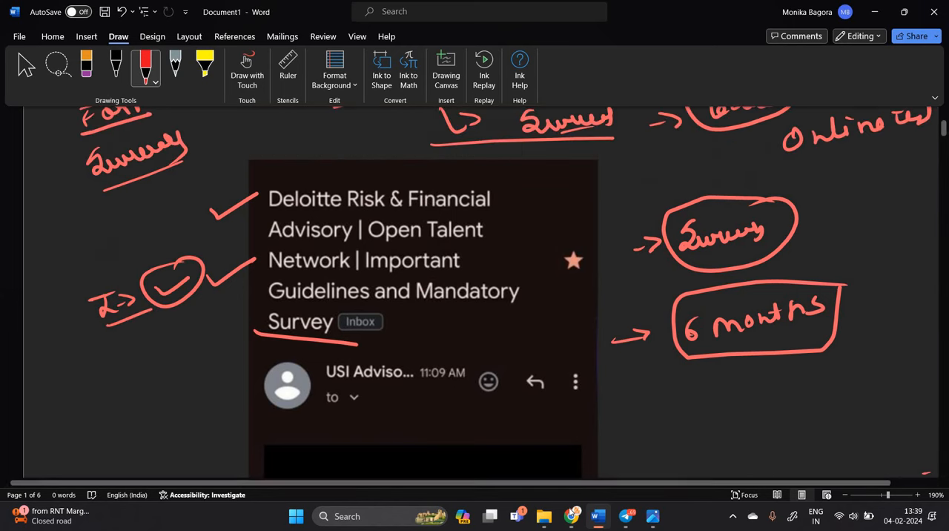